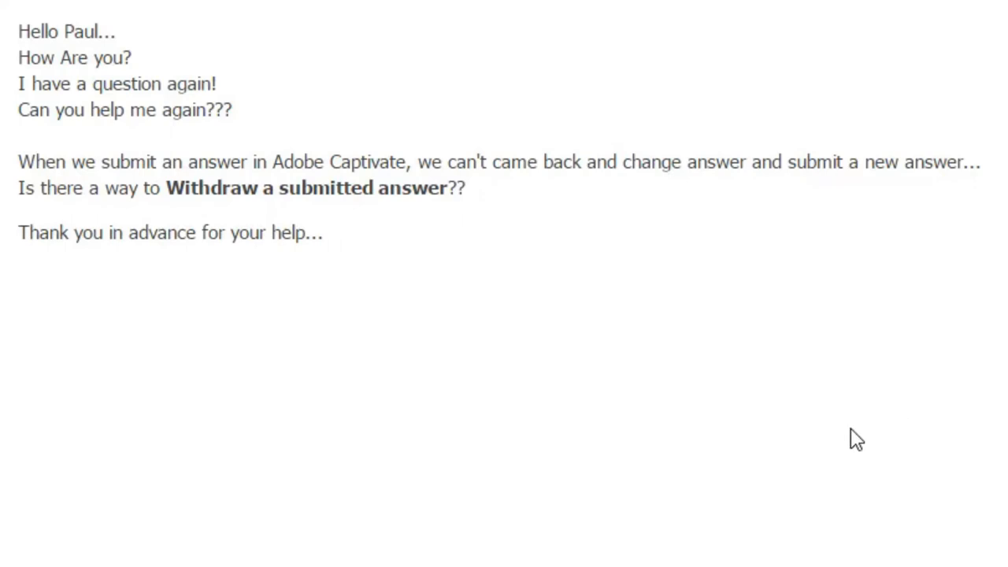
{"action": "mouse_move", "coordinate": [73, 34]}
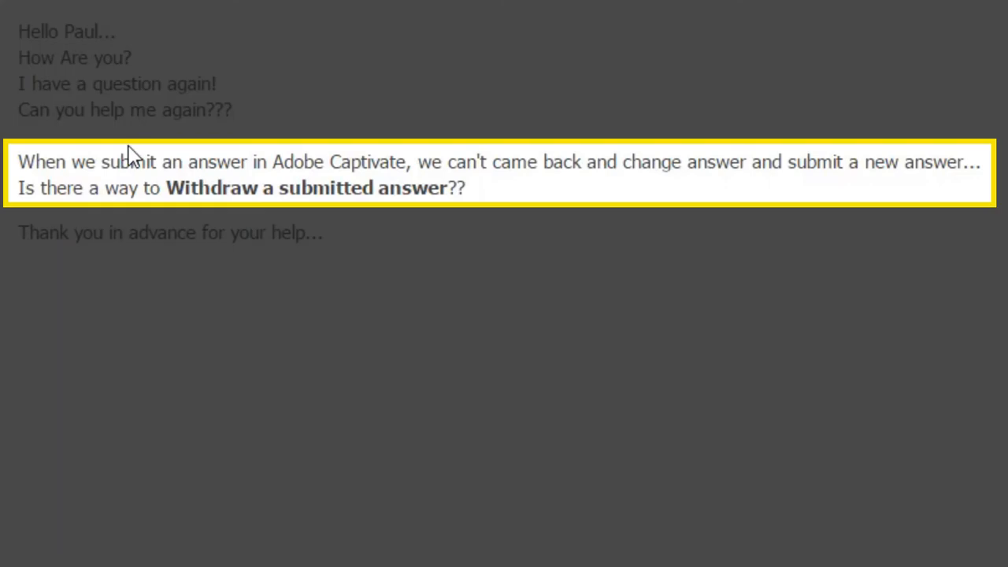
{"action": "mouse_move", "coordinate": [409, 158]}
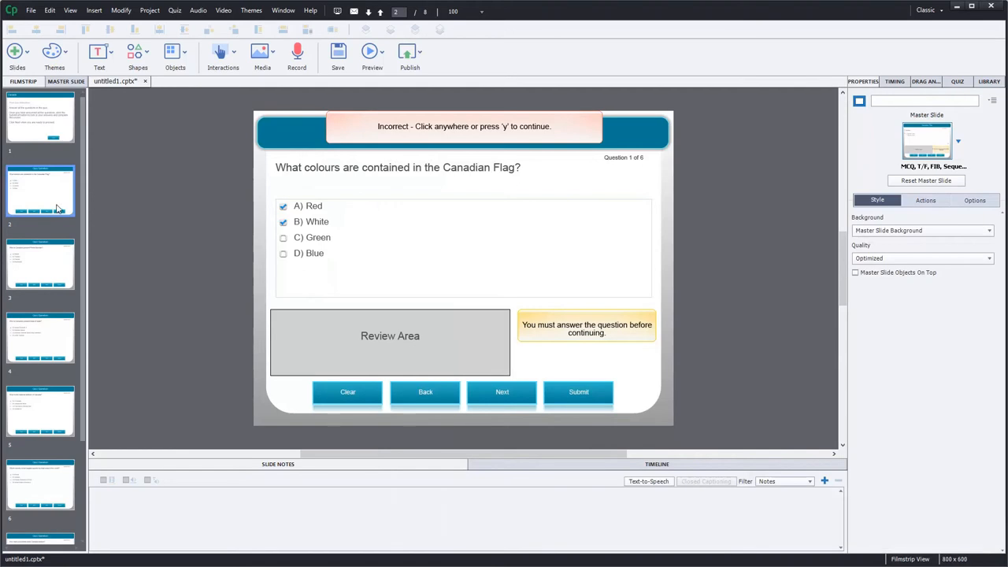
Reach the quiz Settings page under Edit > Preferences > Quiz
{"action": "left_click", "coordinate": [372, 50]}
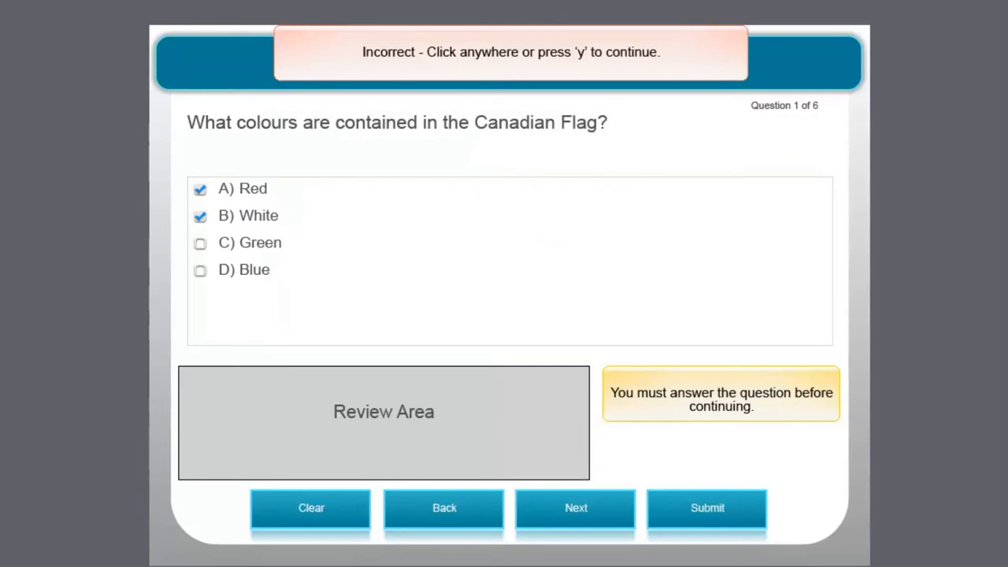
{"action": "left_click", "coordinate": [577, 508]}
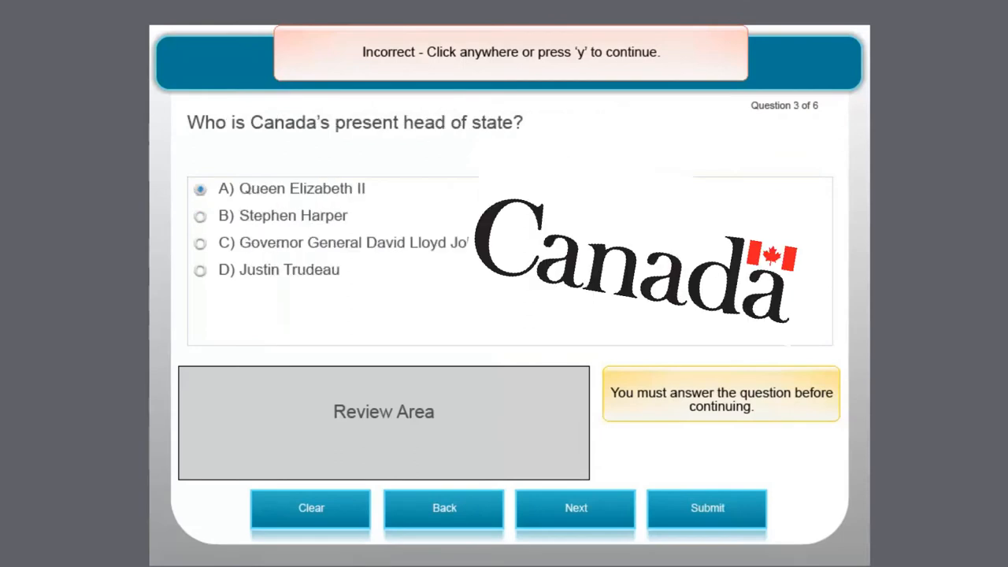
{"action": "left_click", "coordinate": [577, 507]}
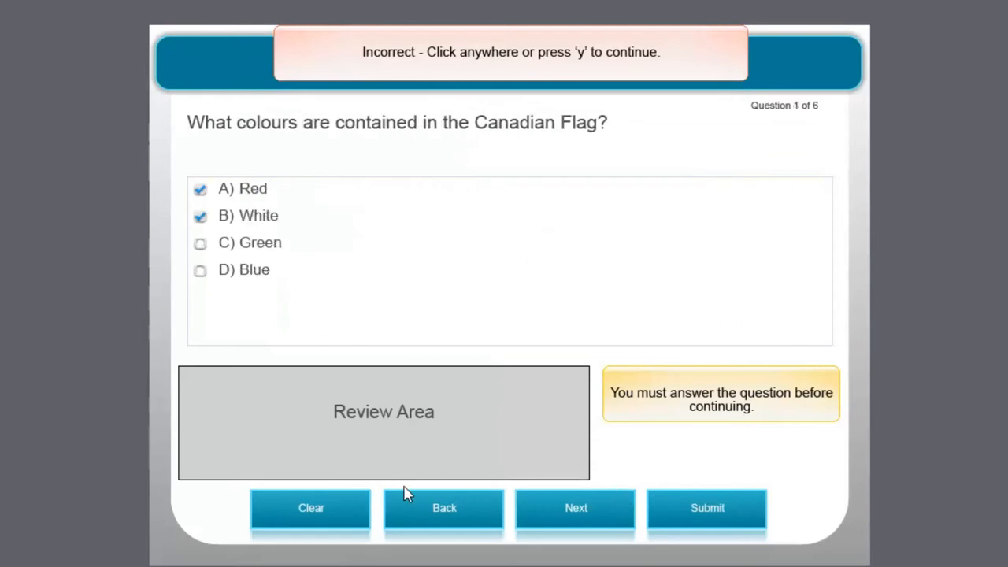
{"action": "mouse_move", "coordinate": [523, 334]}
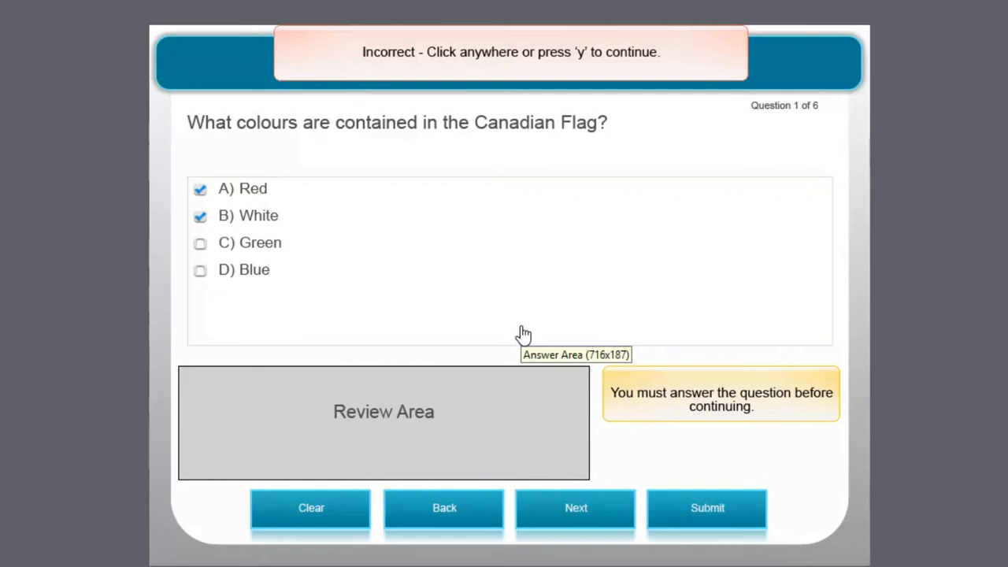
{"action": "mouse_move", "coordinate": [364, 338]}
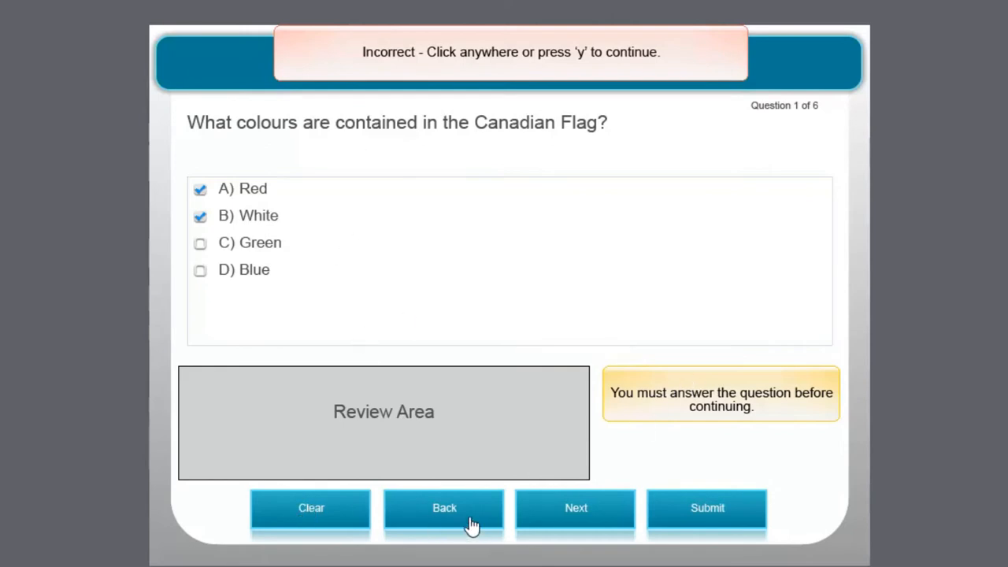
{"action": "mouse_move", "coordinate": [472, 523]}
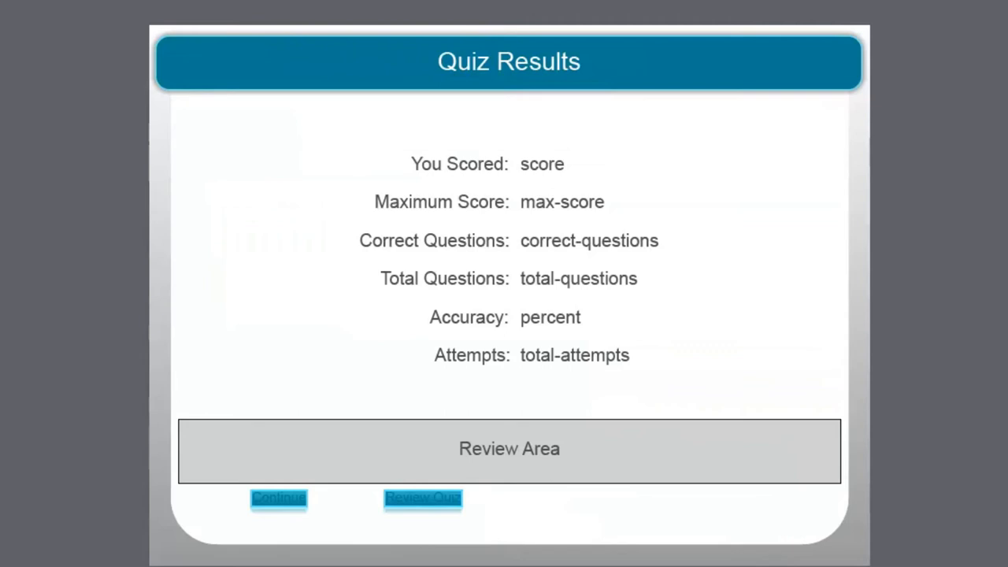
{"action": "left_click", "coordinate": [423, 498]}
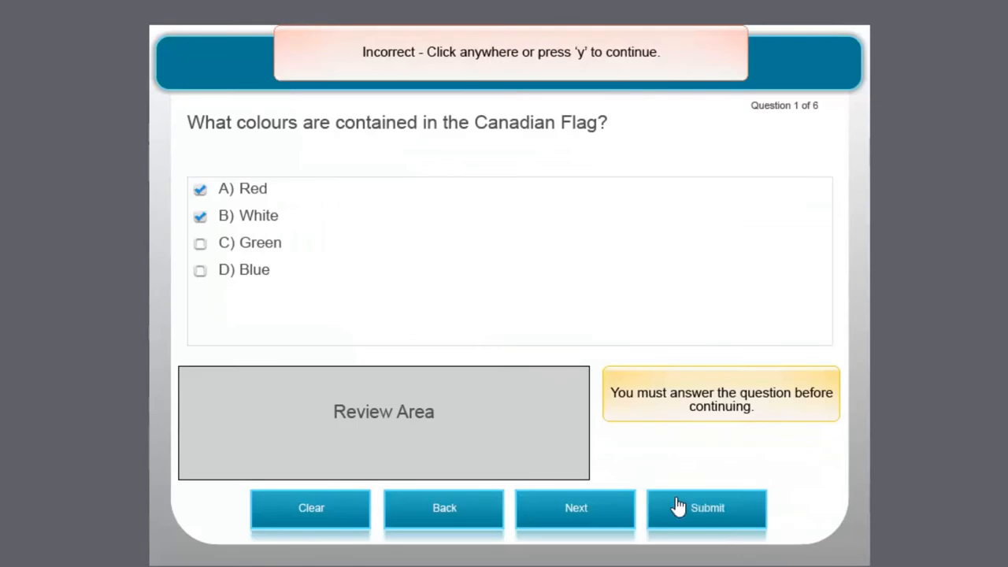
{"action": "mouse_move", "coordinate": [728, 517]}
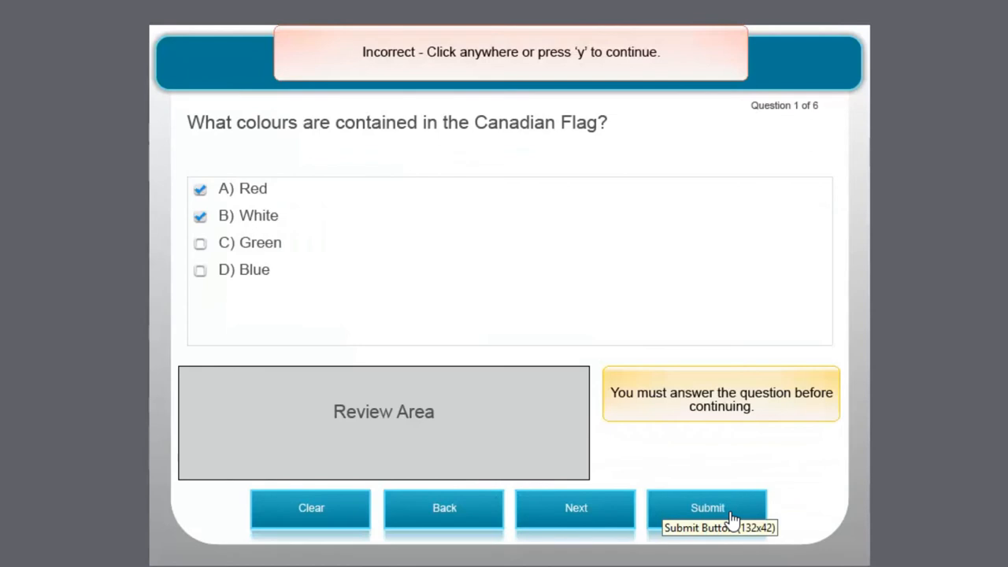
{"action": "mouse_move", "coordinate": [208, 47]}
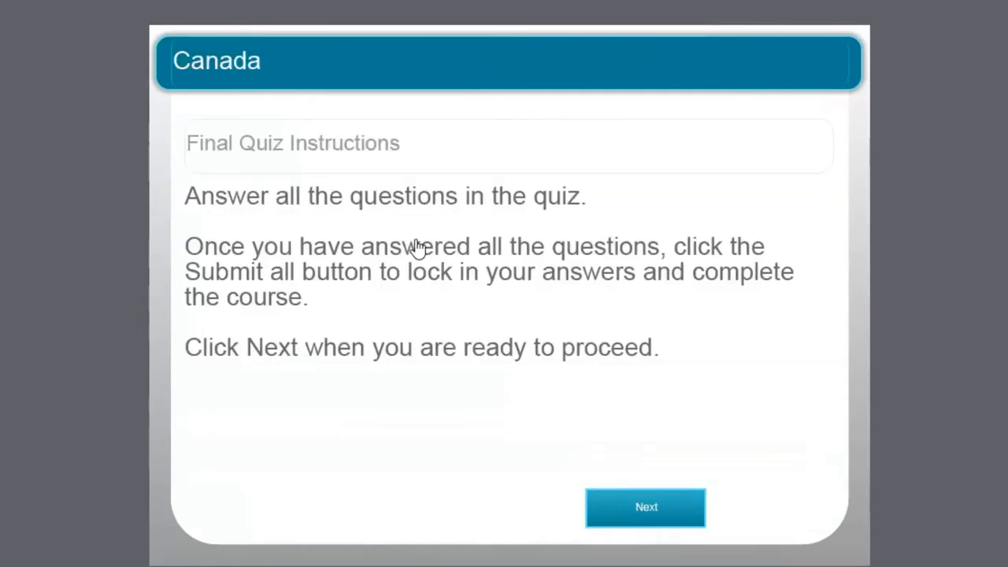
{"action": "mouse_move", "coordinate": [202, 221]}
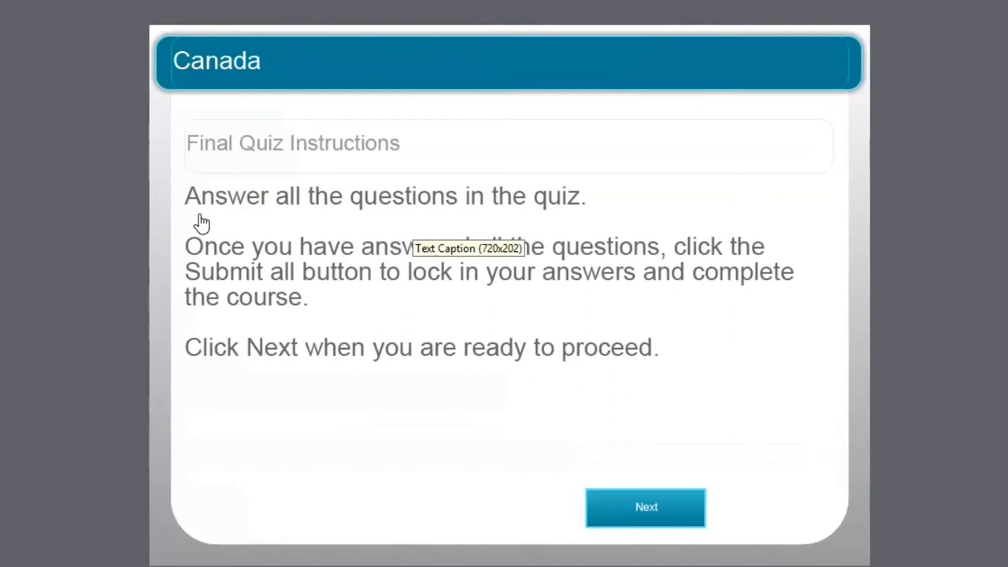
{"action": "mouse_move", "coordinate": [307, 208]}
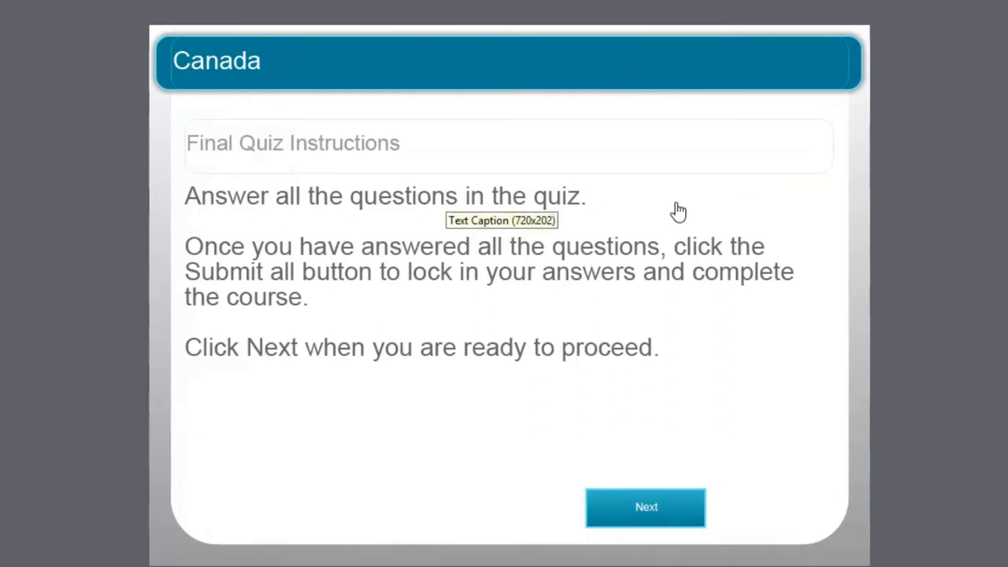
{"action": "mouse_move", "coordinate": [741, 258]}
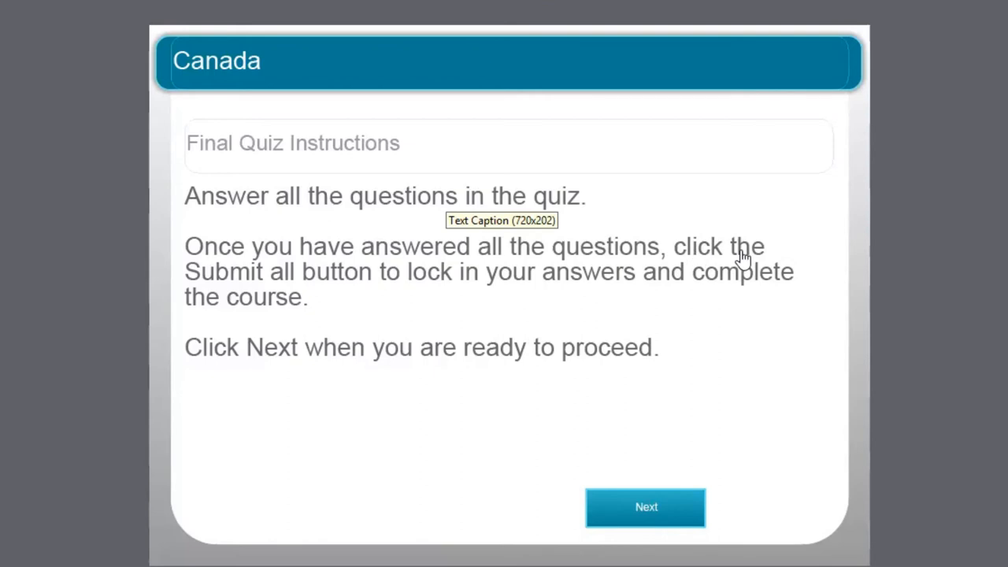
{"action": "mouse_move", "coordinate": [329, 282]}
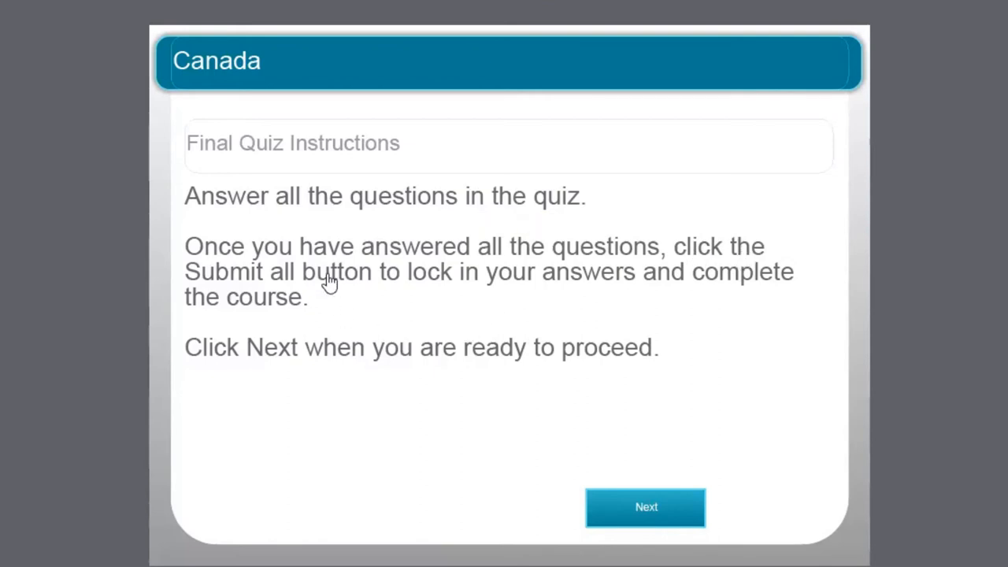
{"action": "mouse_move", "coordinate": [731, 282]}
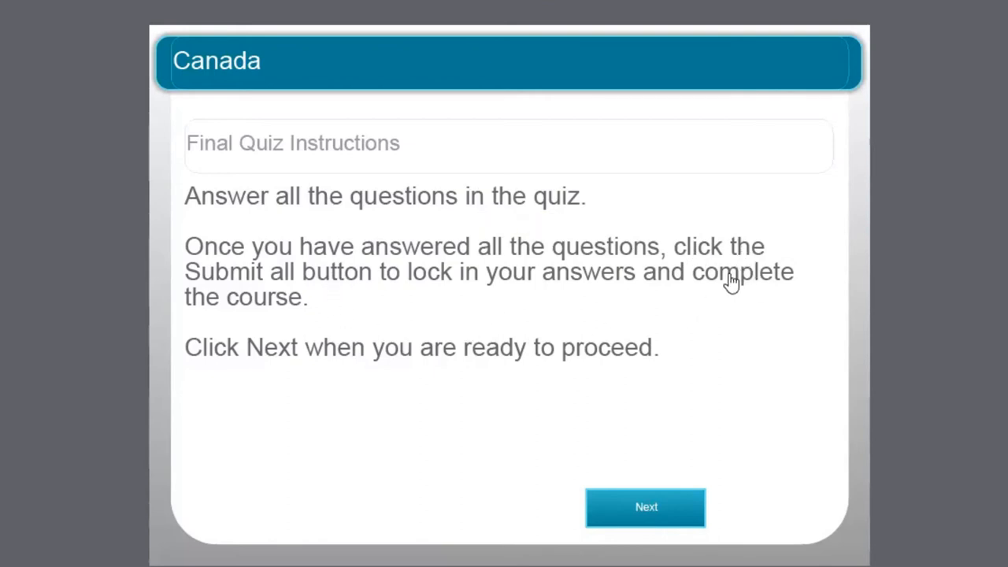
{"action": "mouse_move", "coordinate": [216, 366]}
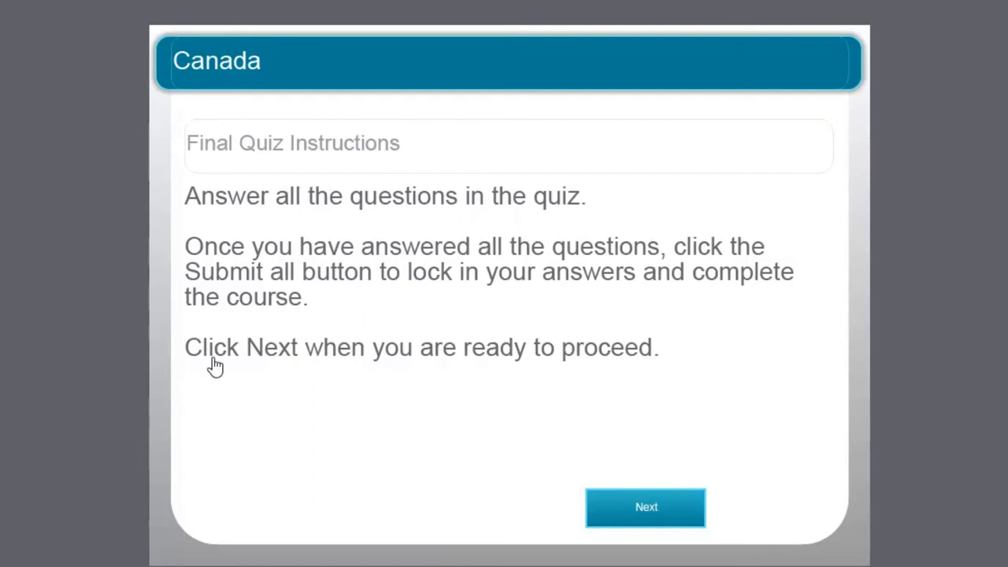
{"action": "mouse_move", "coordinate": [571, 337]}
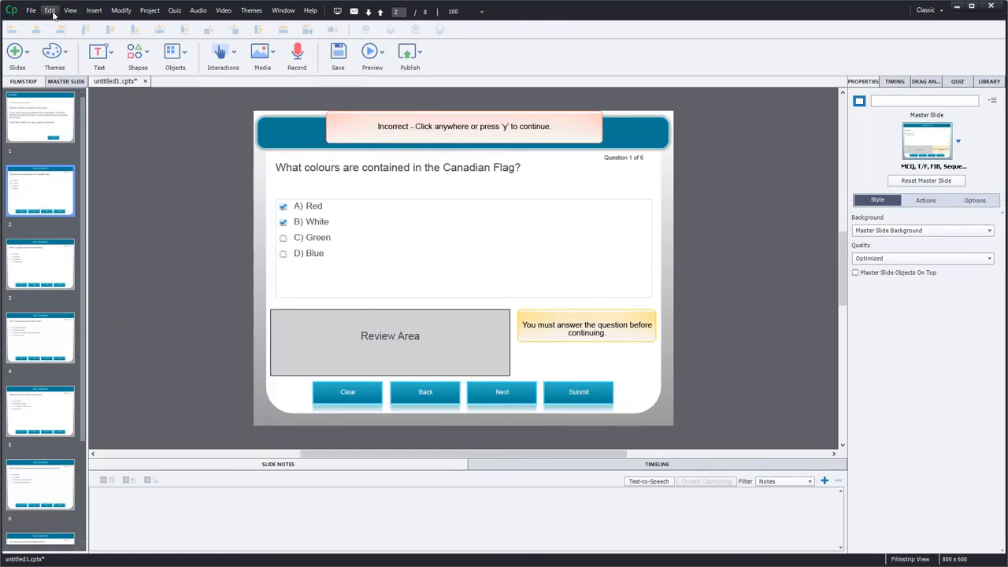
{"action": "left_click", "coordinate": [50, 10]}
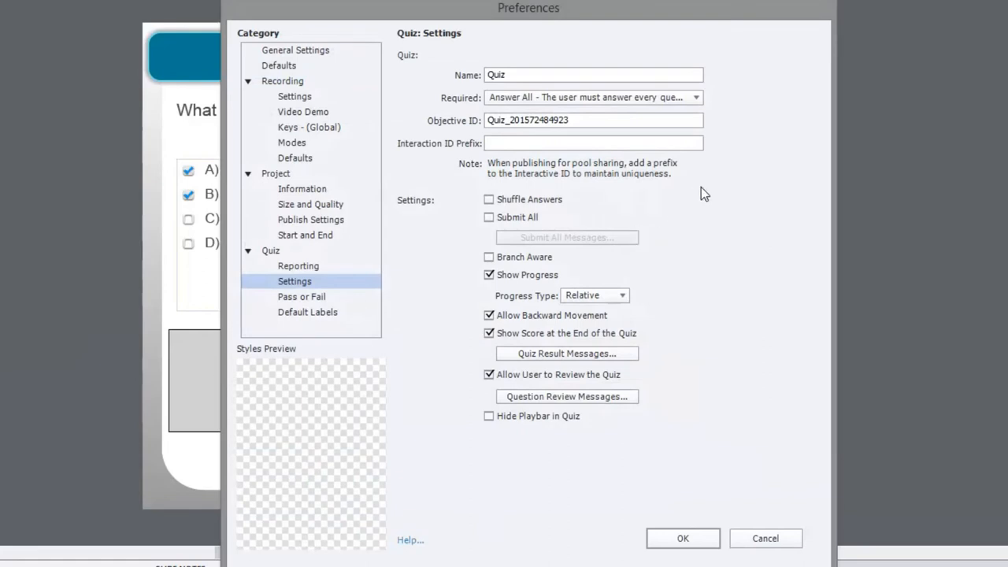
{"action": "mouse_move", "coordinate": [297, 3]}
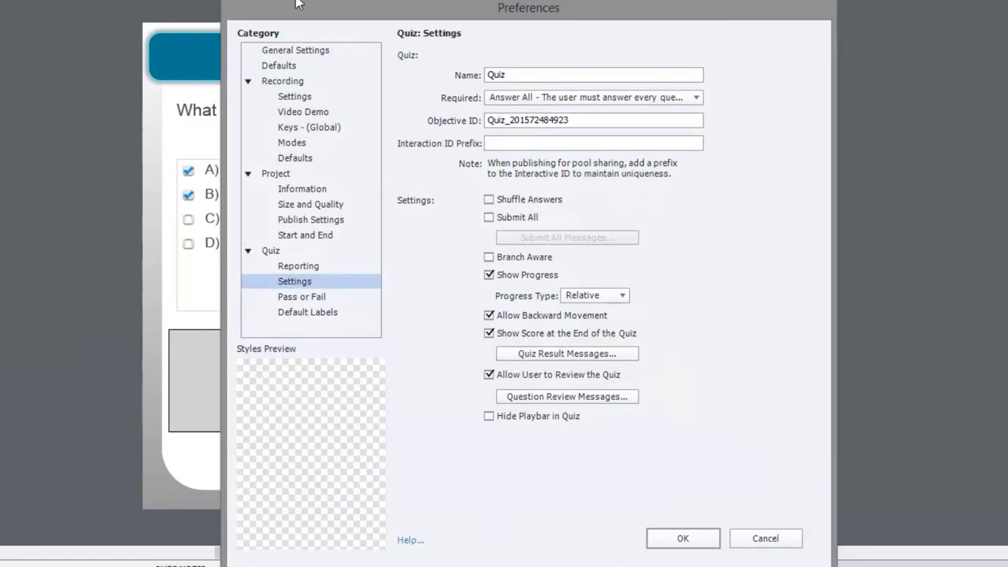
{"action": "mouse_move", "coordinate": [687, 205]}
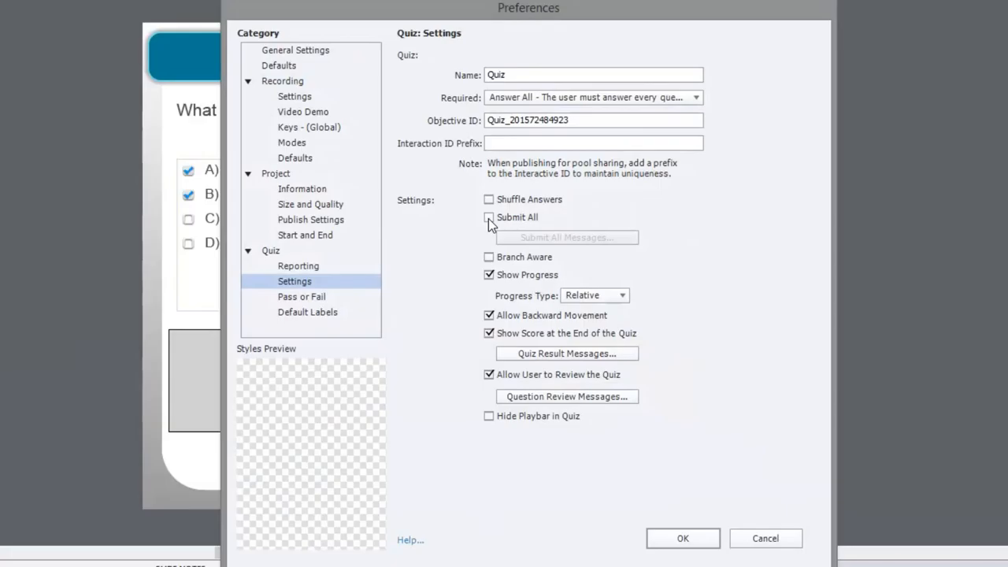
Tick the Submit All checkbox, toggling it off and back on
{"action": "left_click", "coordinate": [488, 217]}
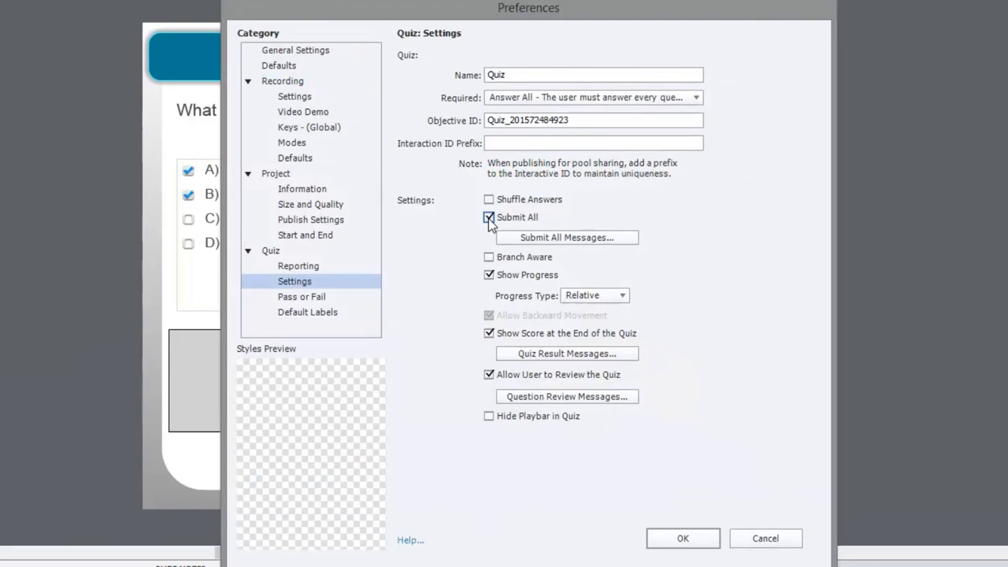
{"action": "left_click", "coordinate": [488, 218]}
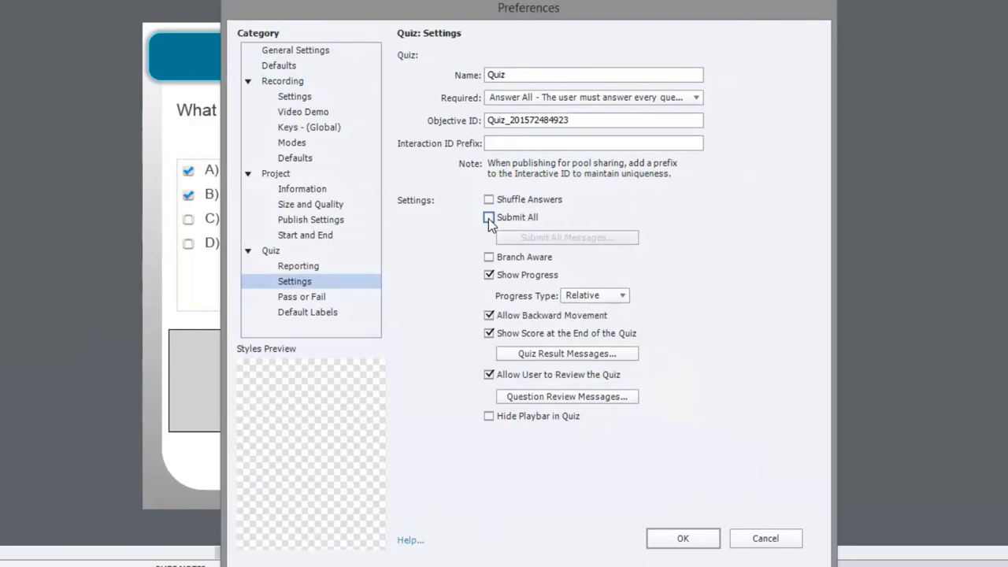
{"action": "left_click", "coordinate": [488, 217]}
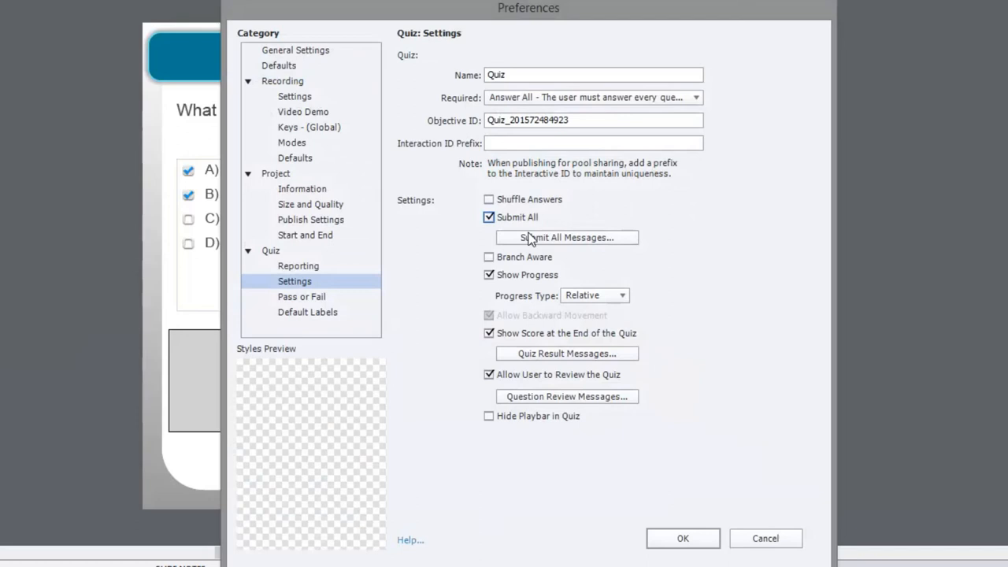
{"action": "mouse_move", "coordinate": [599, 321]}
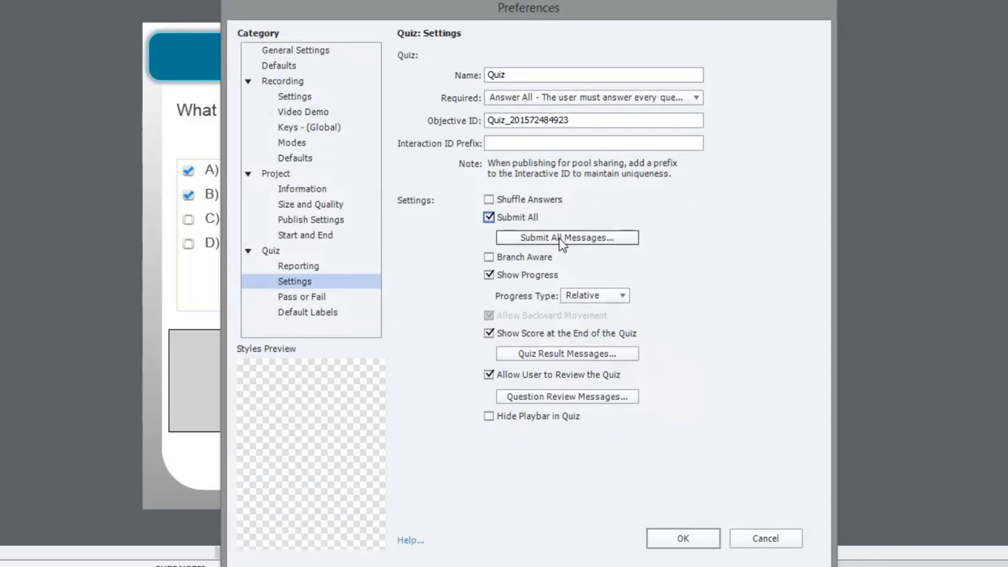
{"action": "mouse_move", "coordinate": [621, 246]}
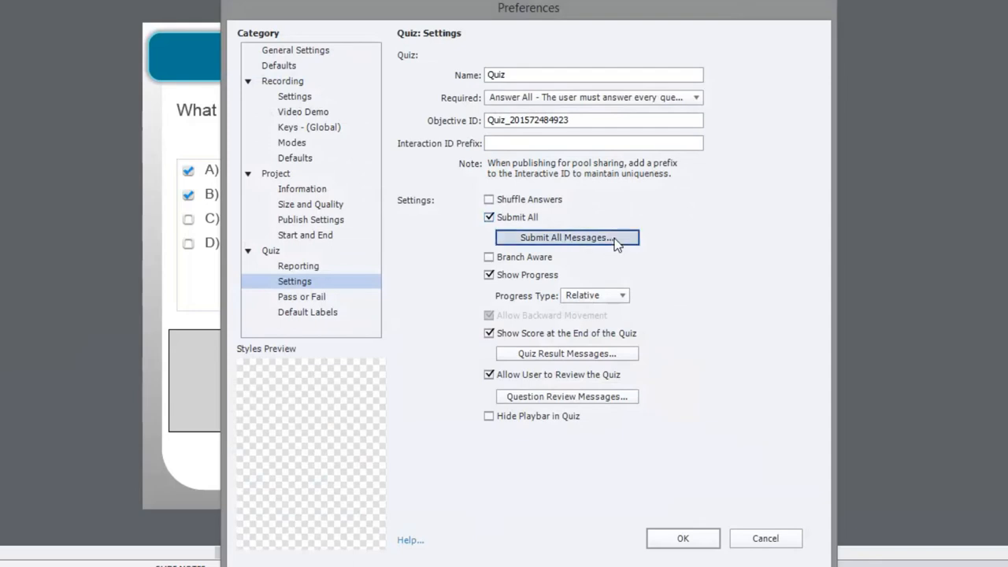
Review the Submit All Messages dialog and accept its default texts with OK
{"action": "left_click", "coordinate": [567, 237]}
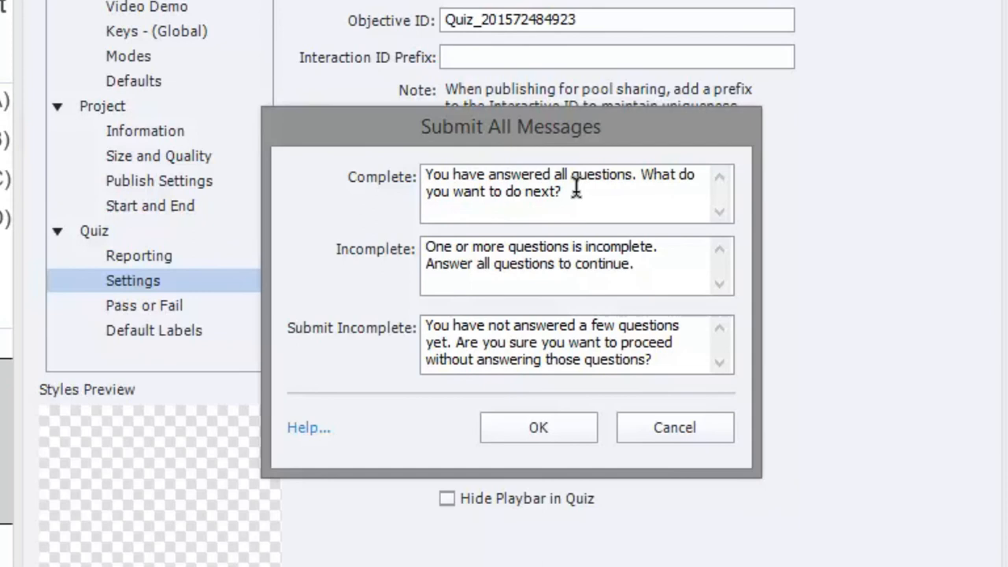
{"action": "mouse_move", "coordinate": [575, 182]}
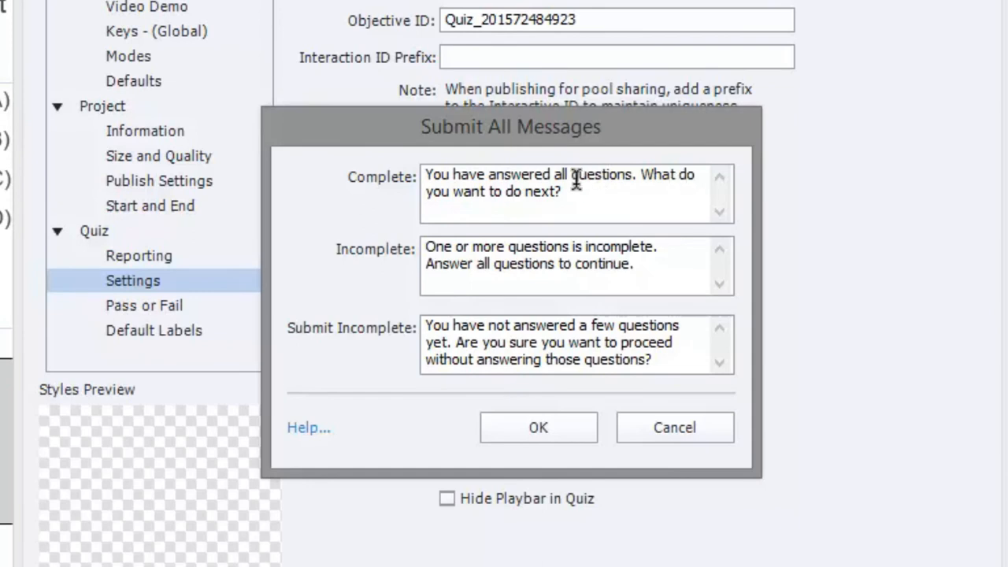
{"action": "mouse_move", "coordinate": [349, 308]}
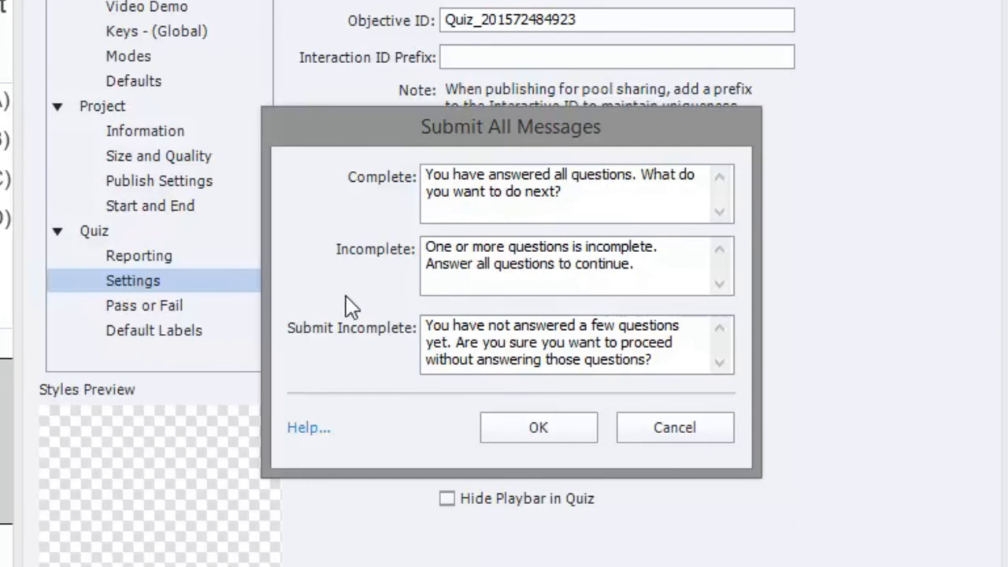
{"action": "mouse_move", "coordinate": [646, 249]}
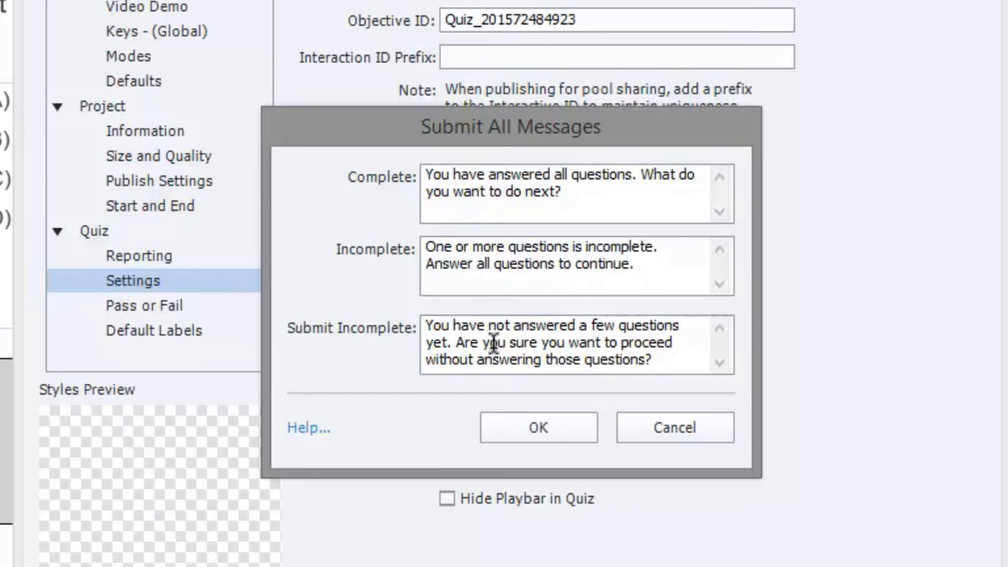
{"action": "mouse_move", "coordinate": [551, 339]}
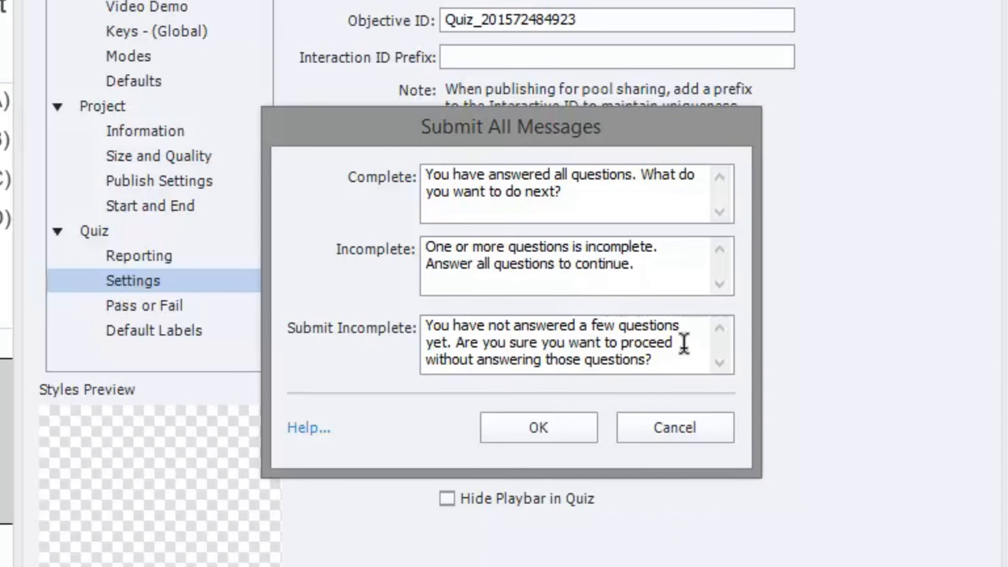
{"action": "mouse_move", "coordinate": [551, 386]}
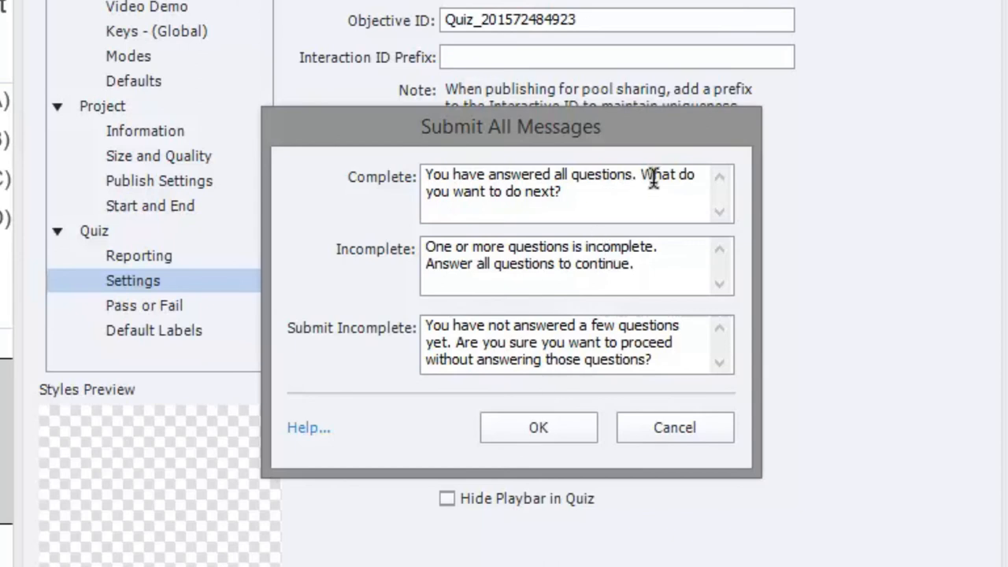
{"action": "mouse_move", "coordinate": [623, 217]}
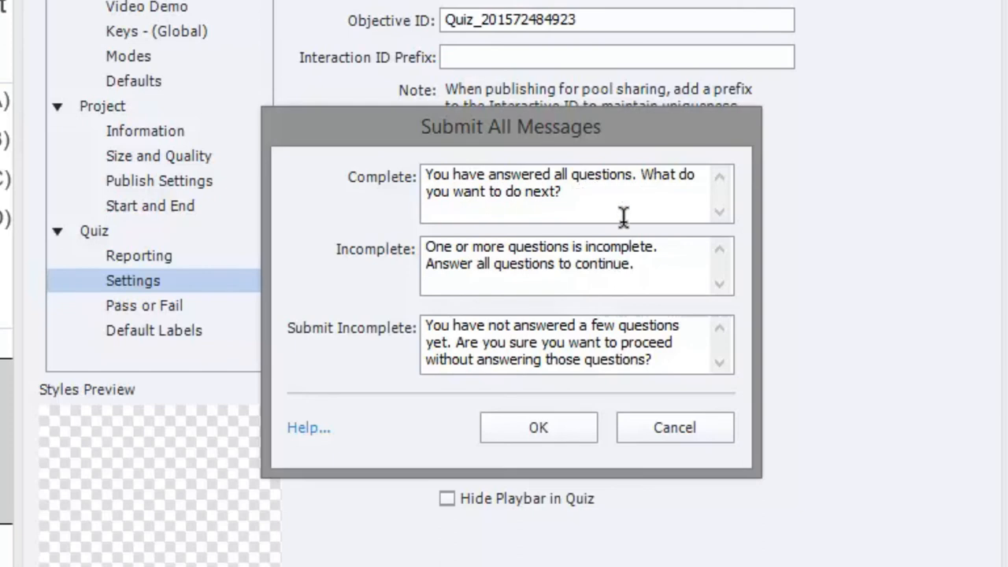
{"action": "mouse_move", "coordinate": [539, 428]}
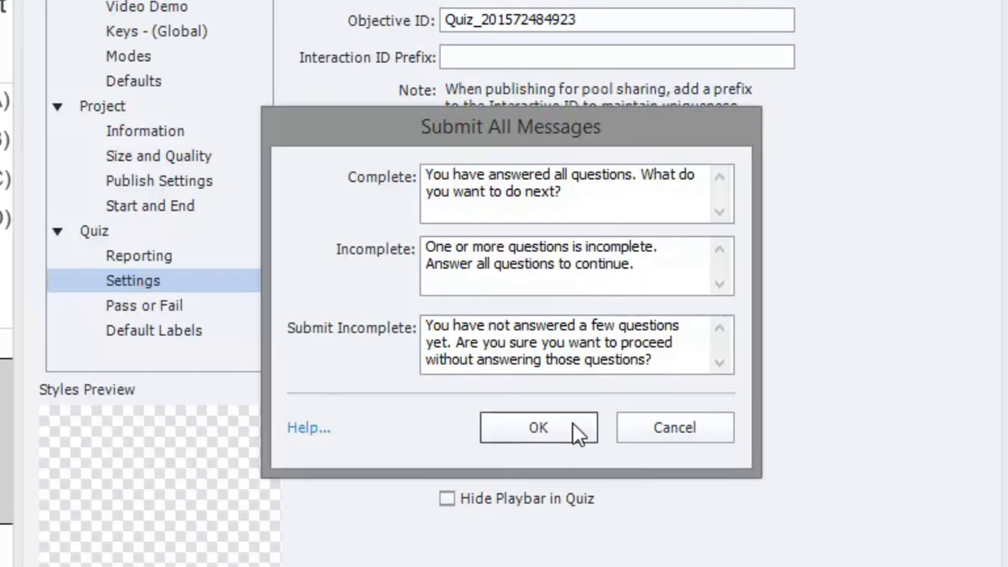
{"action": "left_click", "coordinate": [539, 427]}
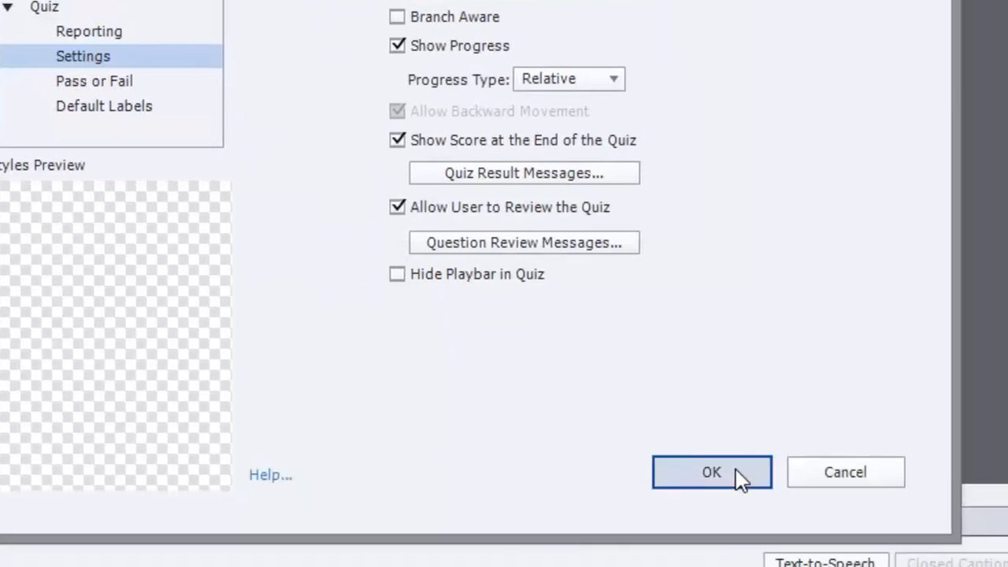
Confirm the Quiz Settings with OK, returning to the flag question slide
{"action": "left_click", "coordinate": [712, 472]}
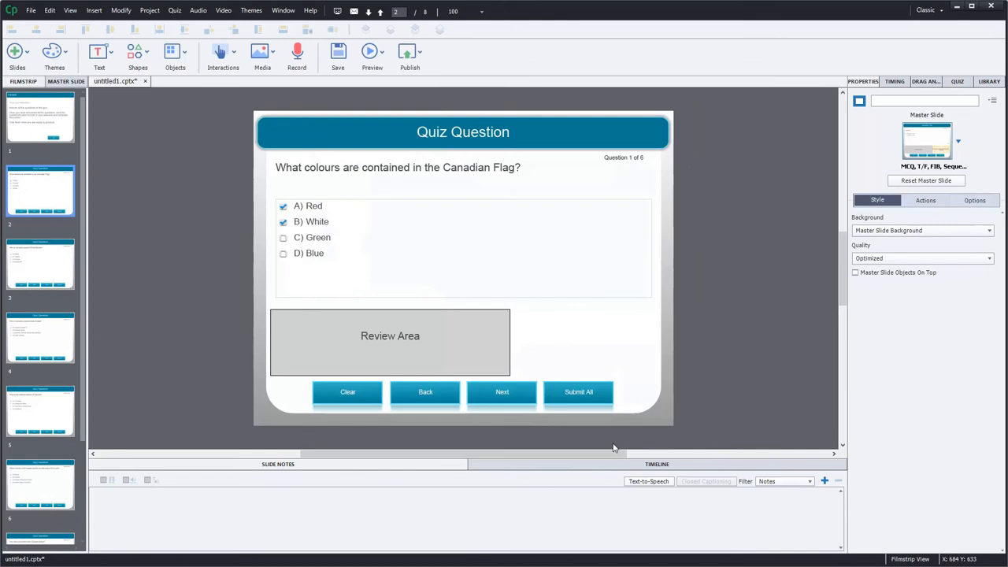
{"action": "mouse_move", "coordinate": [596, 329]}
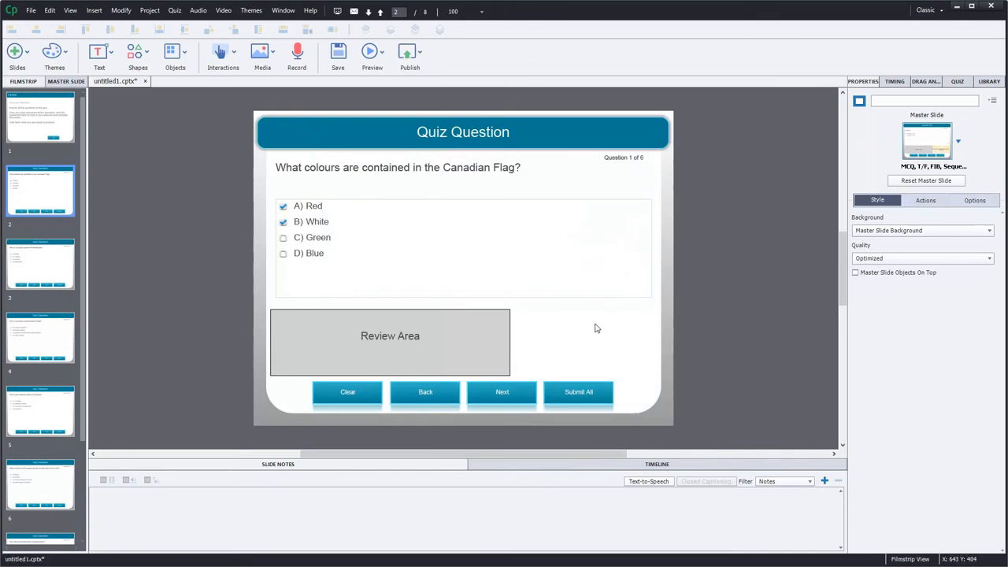
{"action": "mouse_move", "coordinate": [564, 344]}
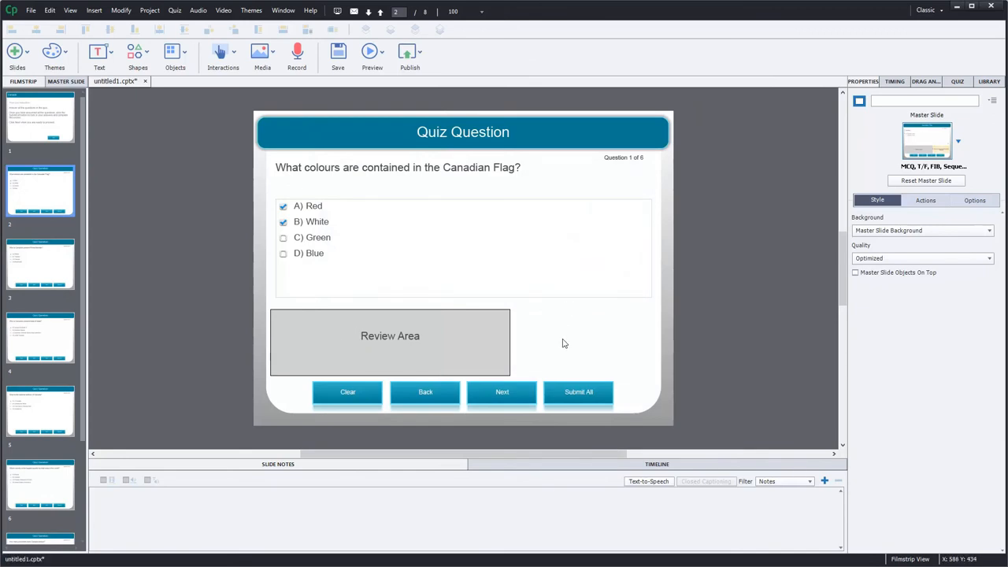
{"action": "mouse_move", "coordinate": [580, 355]}
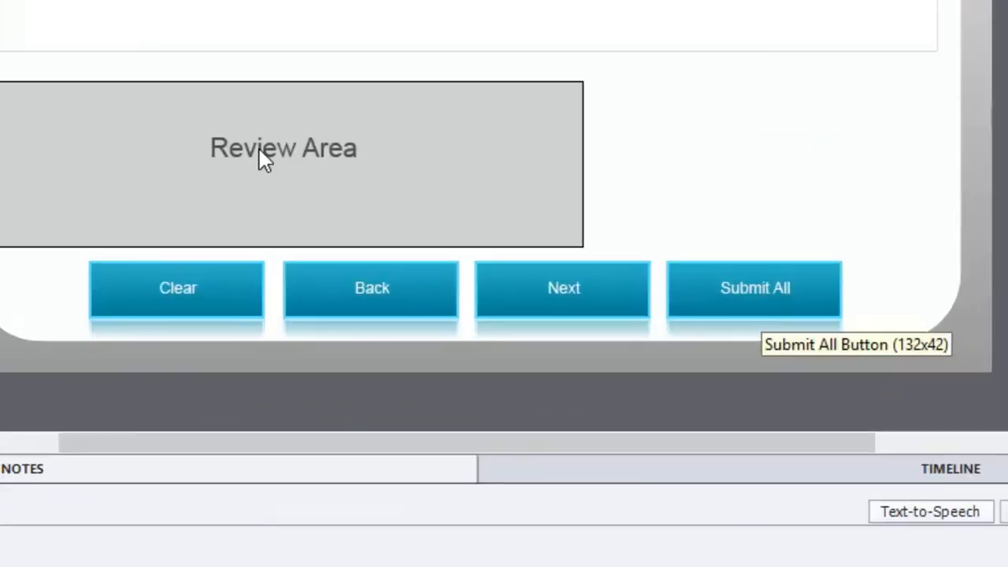
{"action": "mouse_move", "coordinate": [750, 233]}
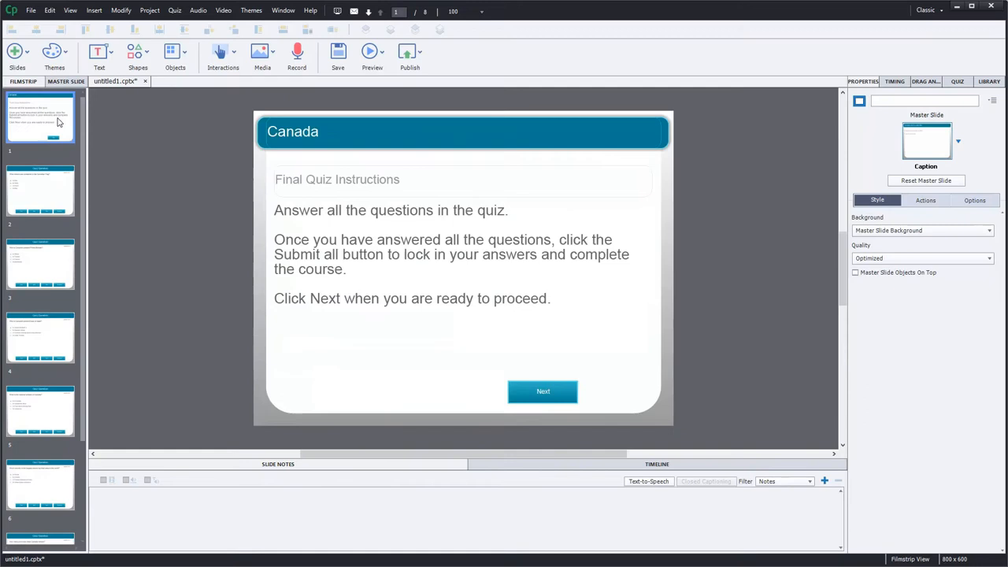
Start the quiz preview and answer question 1 with Red and White
{"action": "left_click", "coordinate": [382, 54]}
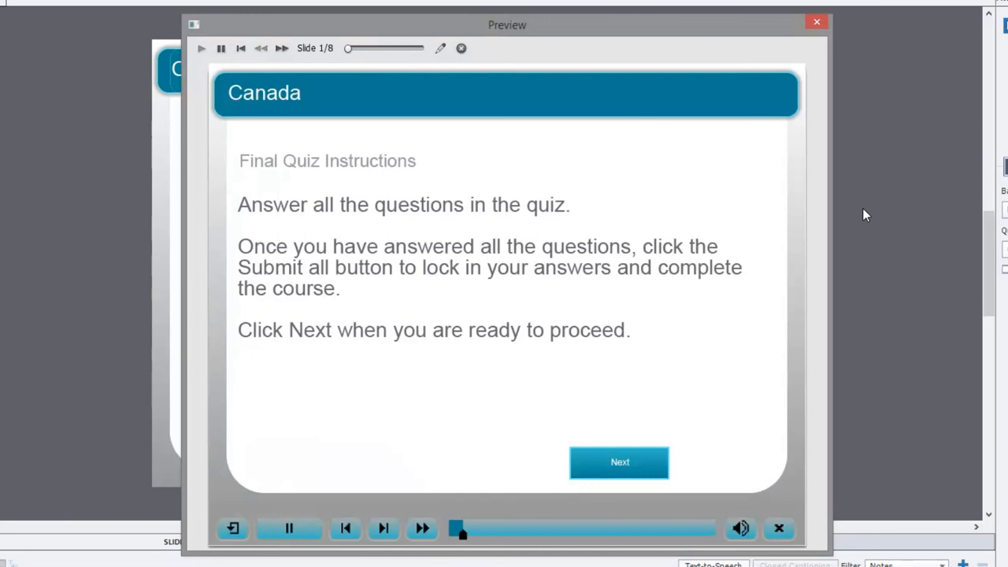
{"action": "left_click", "coordinate": [288, 528]}
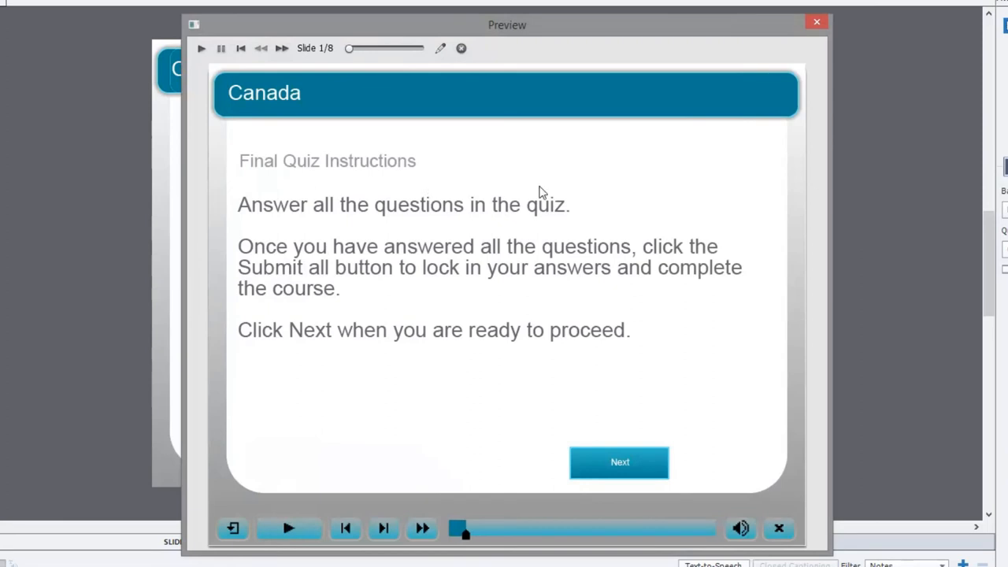
{"action": "mouse_move", "coordinate": [681, 468]}
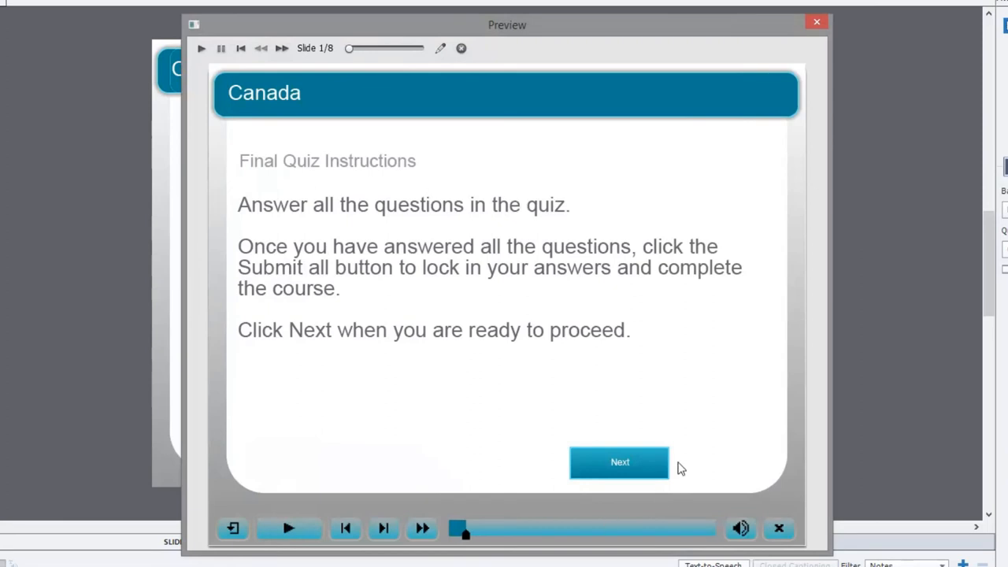
{"action": "left_click", "coordinate": [621, 463]}
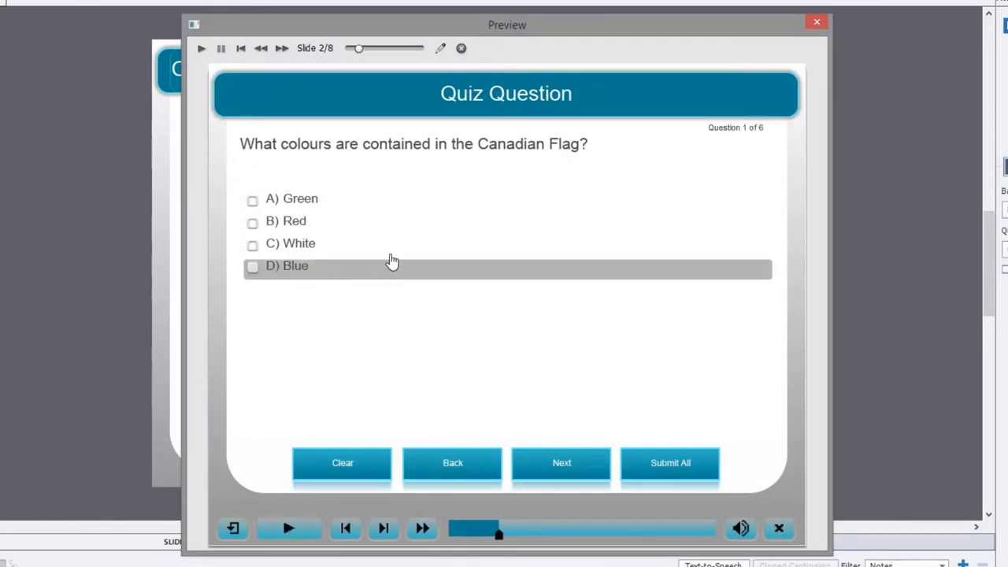
{"action": "mouse_move", "coordinate": [291, 227]}
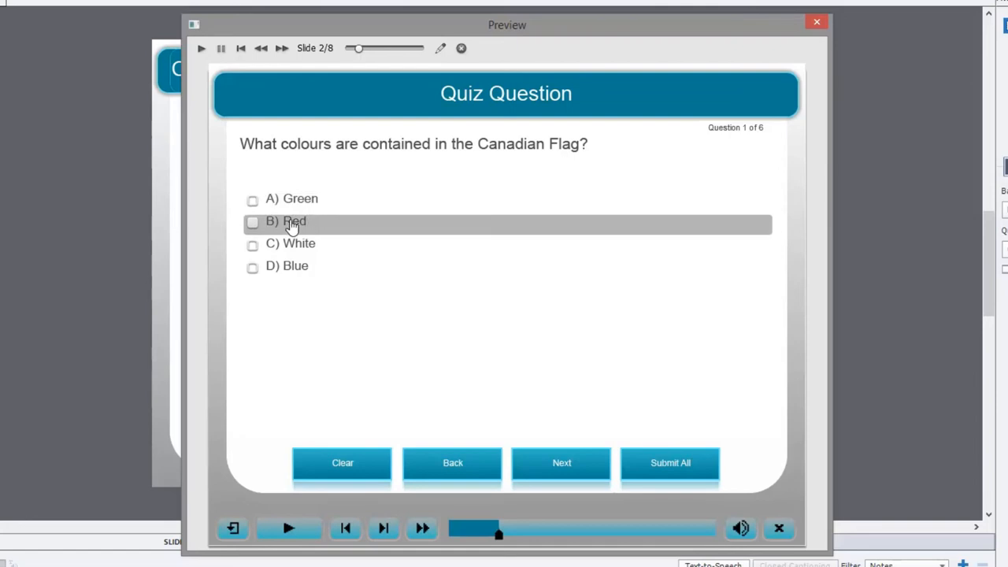
{"action": "left_click", "coordinate": [252, 222]}
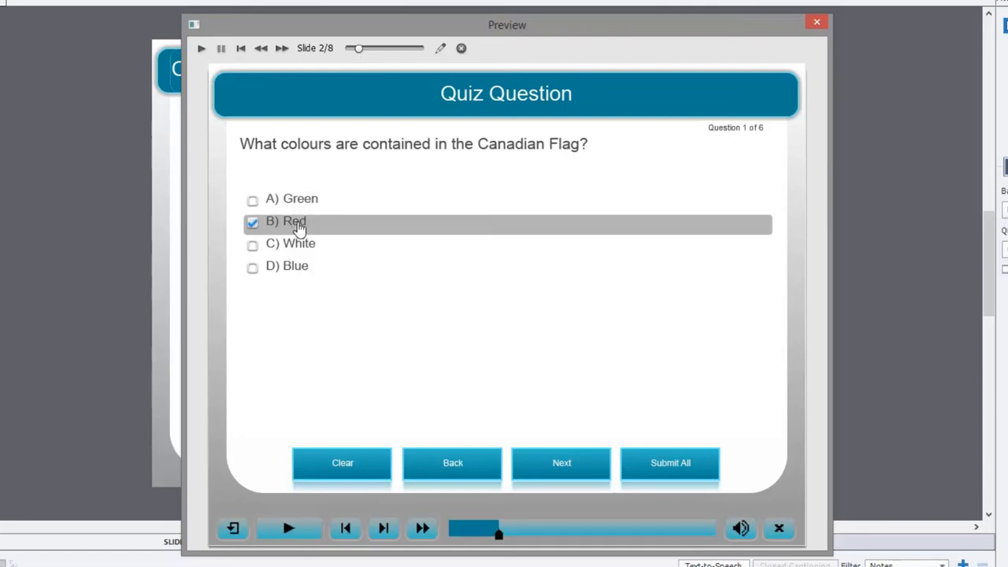
{"action": "left_click", "coordinate": [252, 242]}
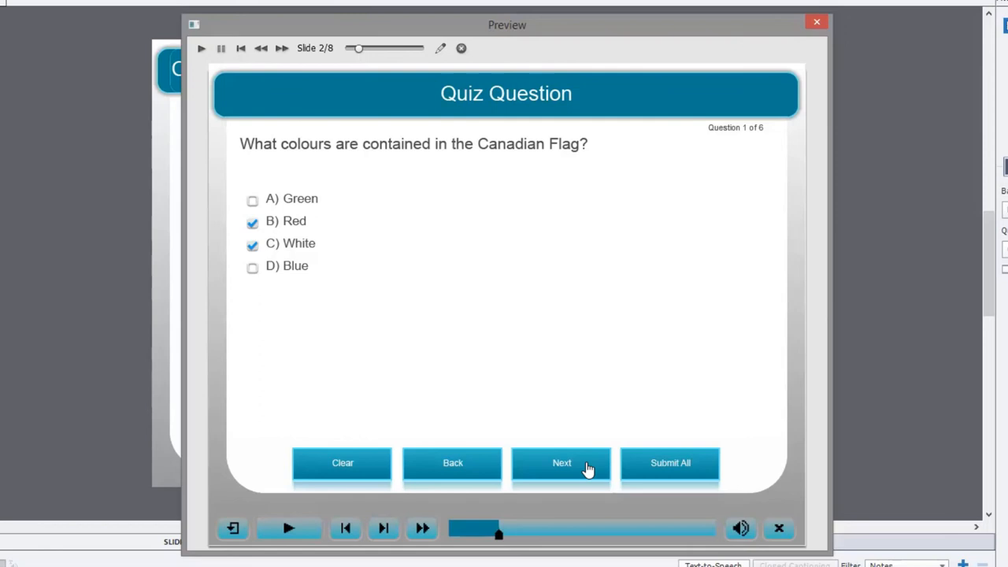
{"action": "left_click", "coordinate": [561, 463]}
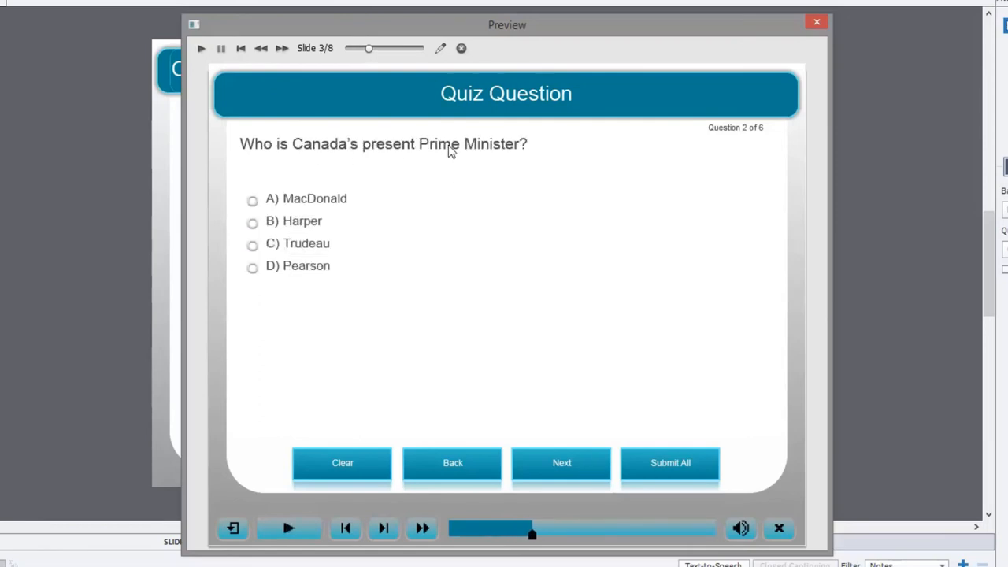
{"action": "mouse_move", "coordinate": [532, 154]}
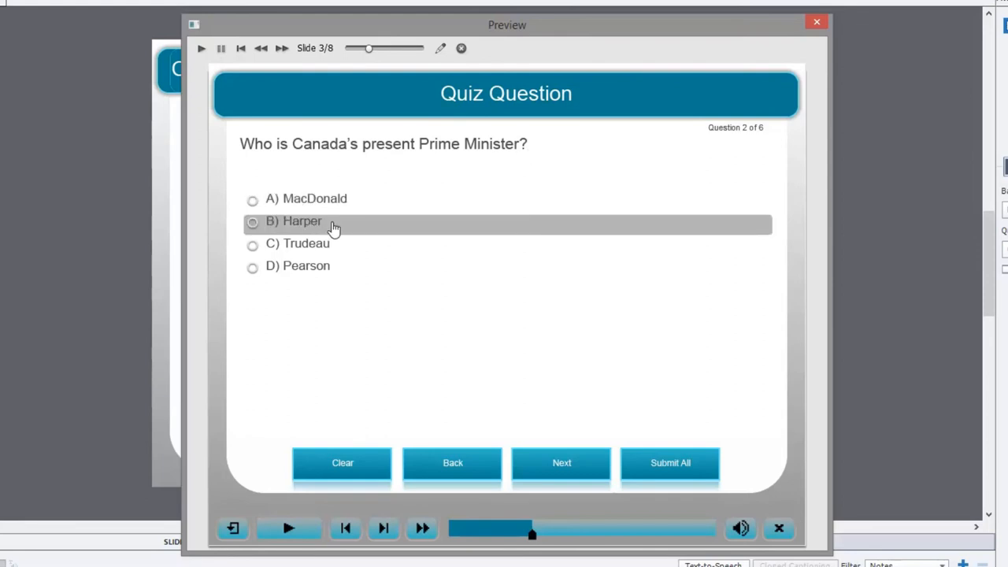
Answer Harper as prime minister and Queen Elizabeth II as head of state
{"action": "left_click", "coordinate": [252, 221]}
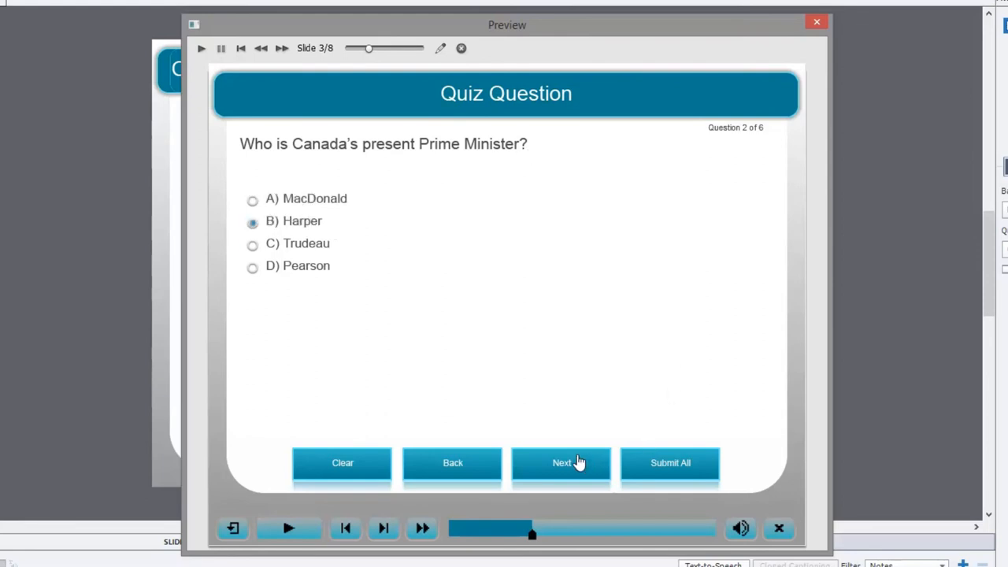
{"action": "left_click", "coordinate": [561, 463]}
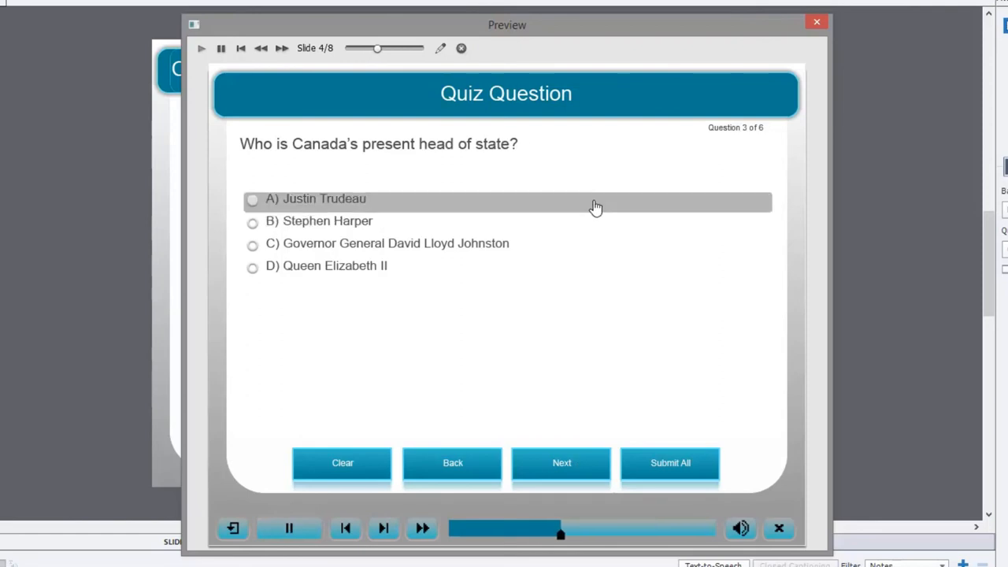
{"action": "left_click", "coordinate": [290, 527]}
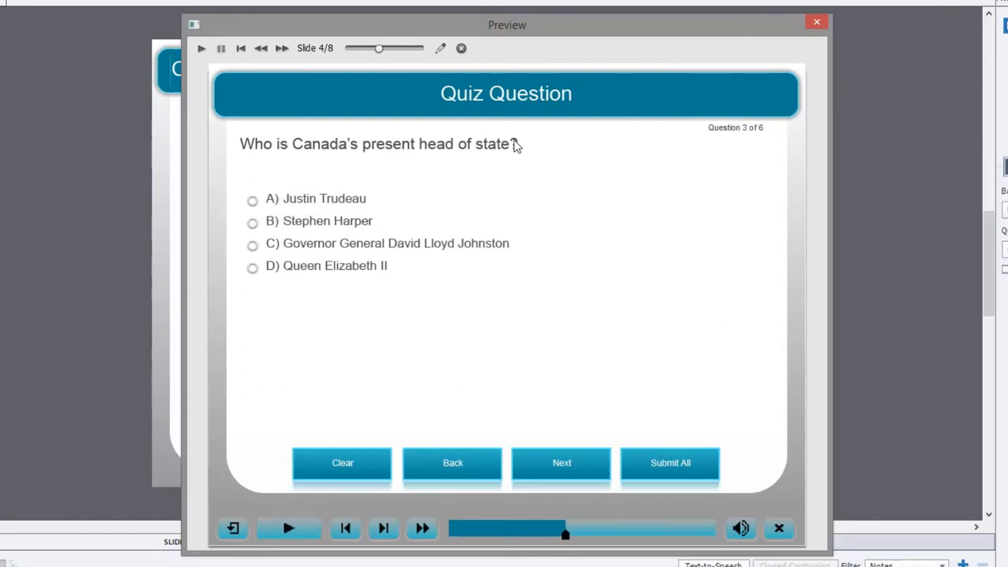
{"action": "mouse_move", "coordinate": [473, 152]}
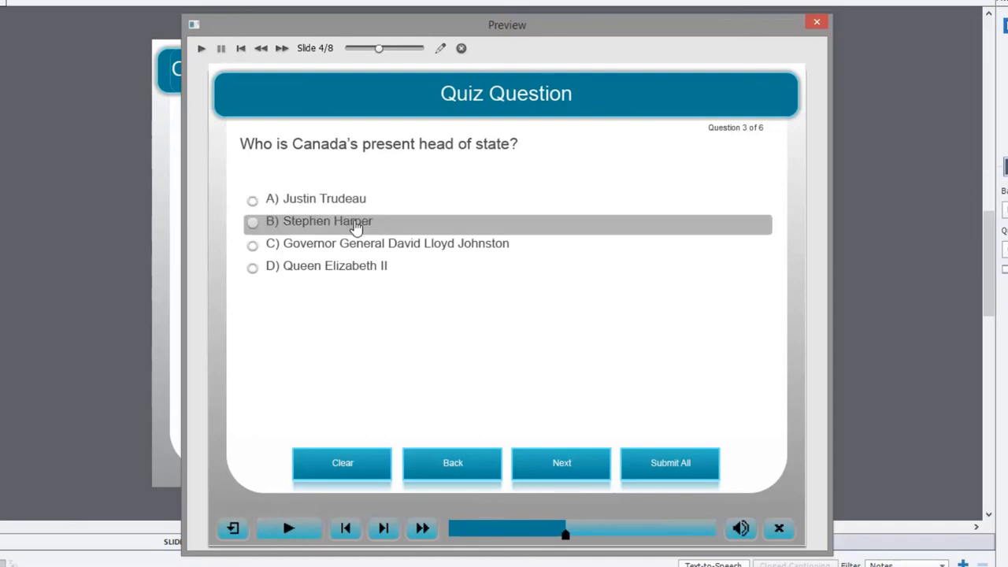
{"action": "mouse_move", "coordinate": [353, 268]}
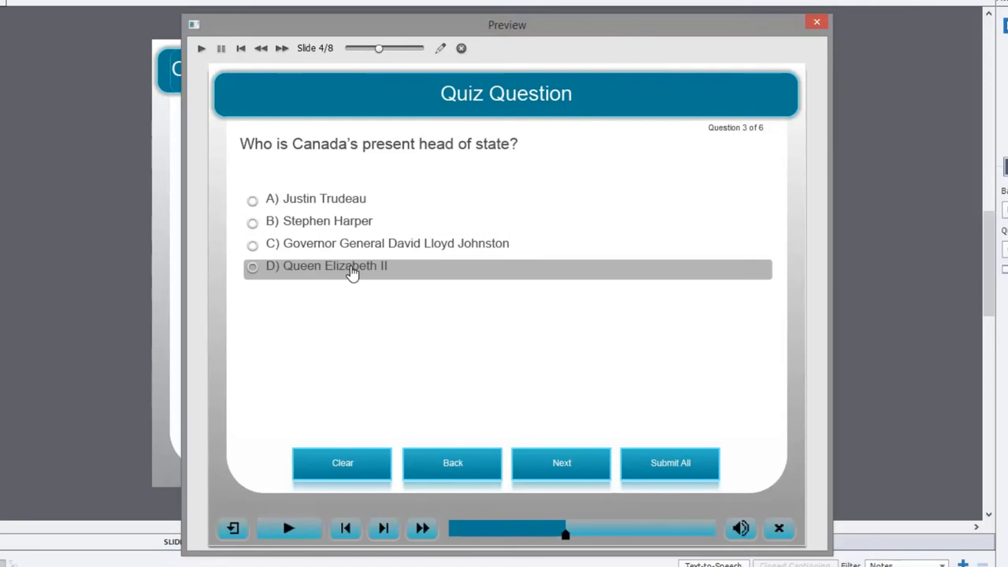
{"action": "left_click", "coordinate": [252, 267]}
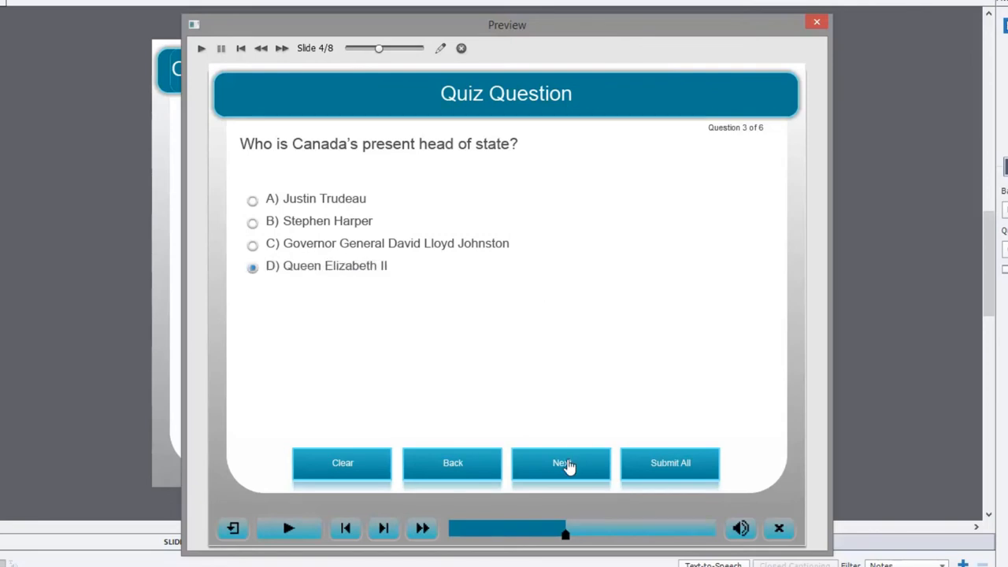
{"action": "left_click", "coordinate": [561, 463]}
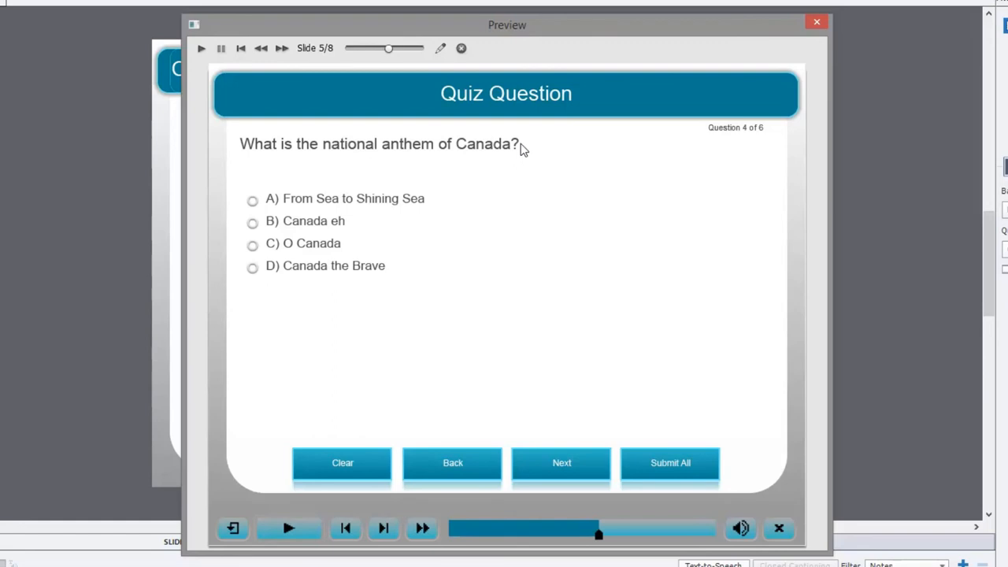
{"action": "mouse_move", "coordinate": [318, 229]}
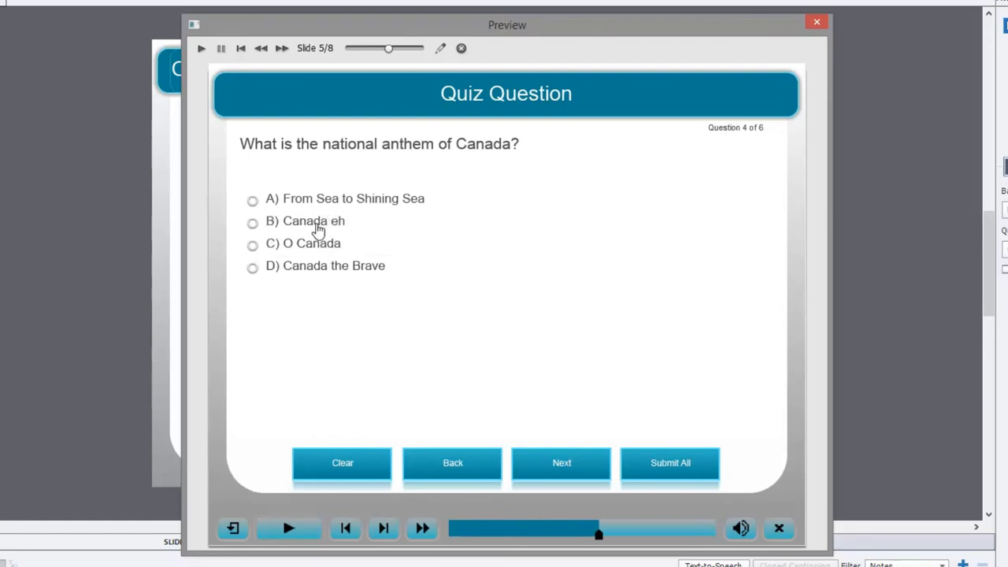
Answer O Canada as the anthem and advance through question 5 to question 6
{"action": "left_click", "coordinate": [253, 243]}
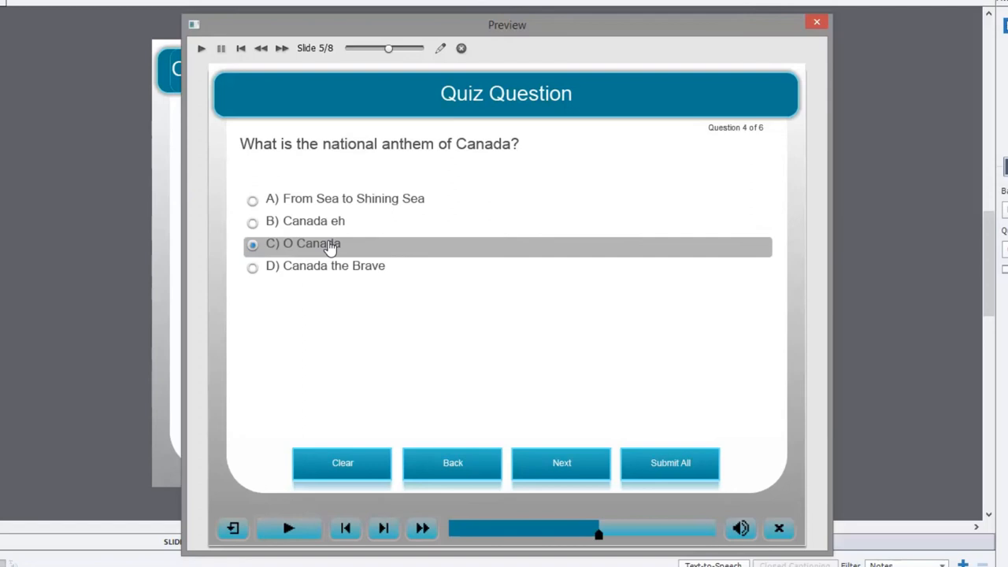
{"action": "left_click", "coordinate": [561, 463]}
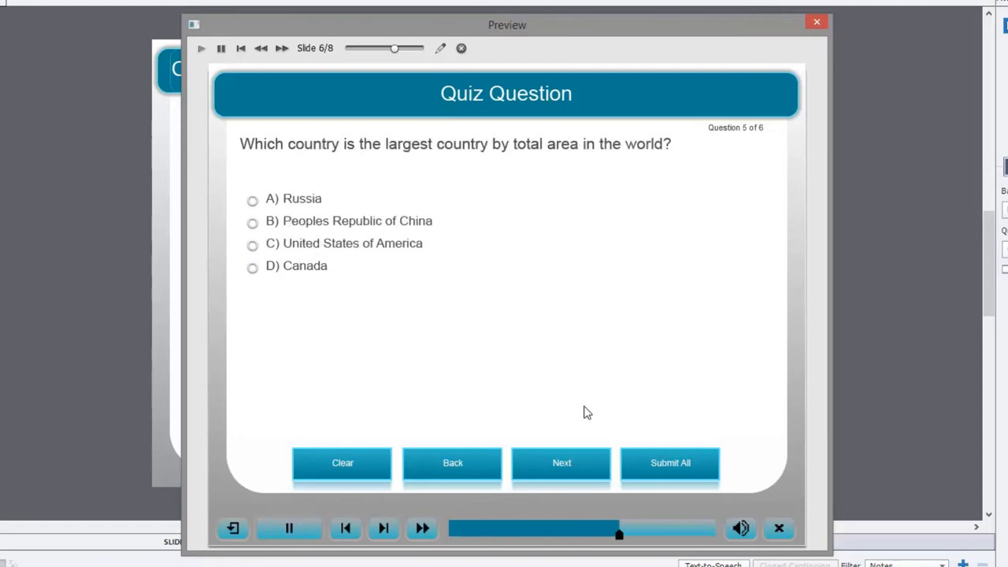
{"action": "left_click", "coordinate": [290, 528]}
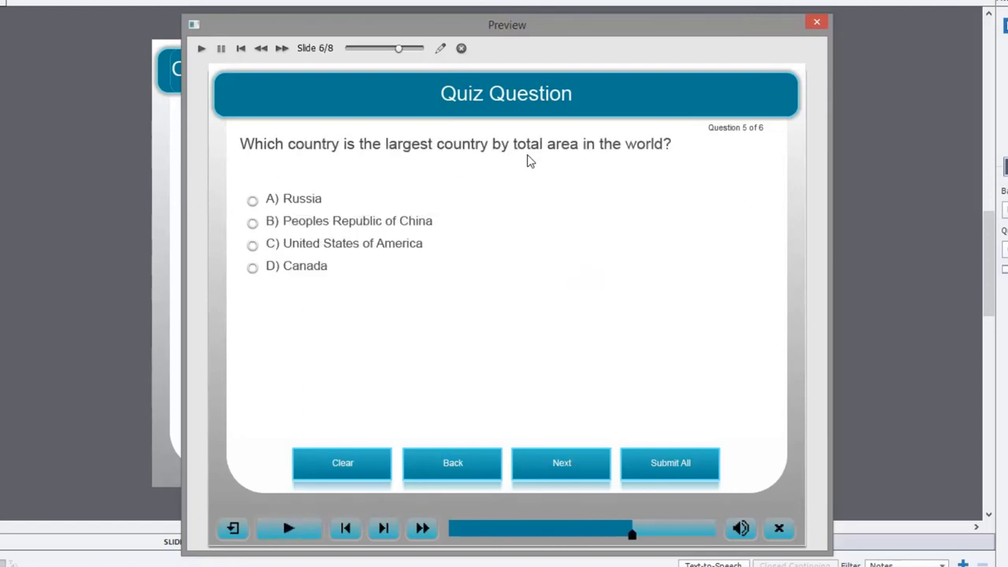
{"action": "mouse_move", "coordinate": [491, 233]}
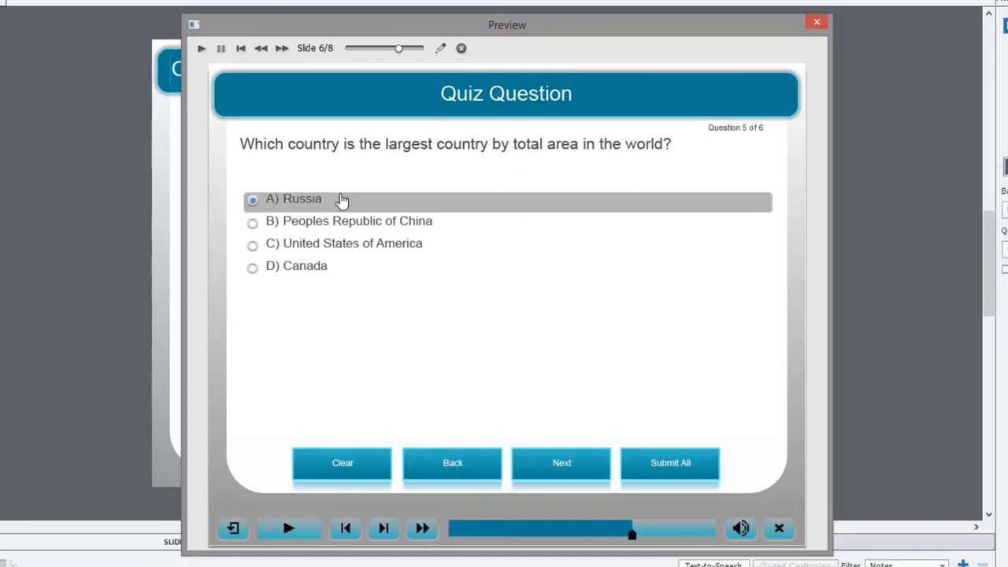
{"action": "left_click", "coordinate": [561, 463]}
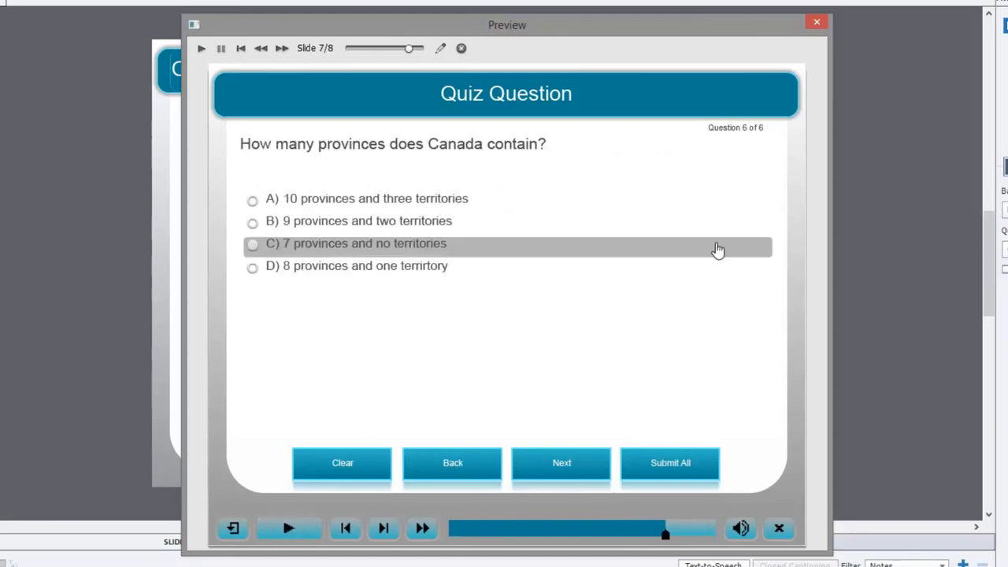
{"action": "mouse_move", "coordinate": [416, 169]}
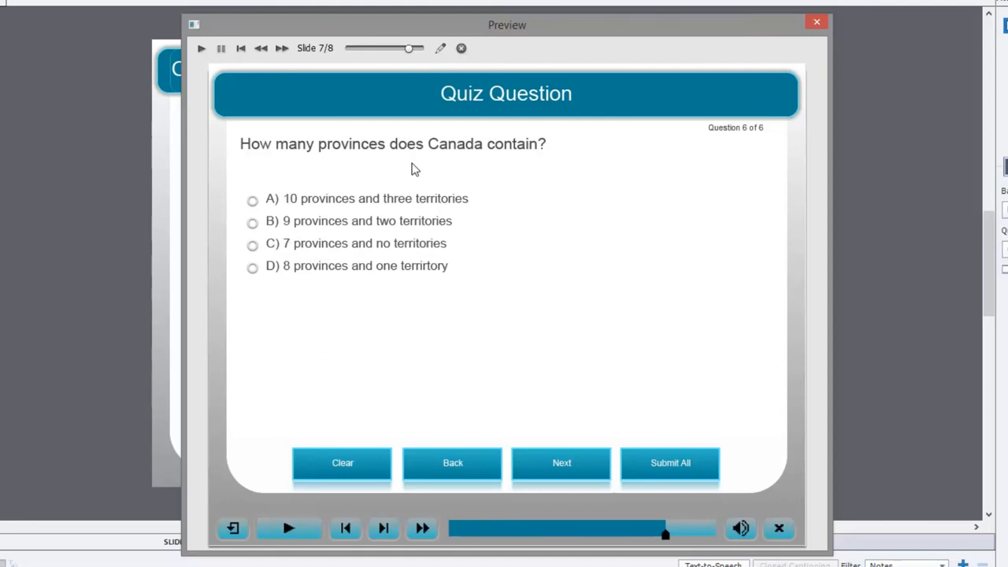
{"action": "mouse_move", "coordinate": [740, 148]}
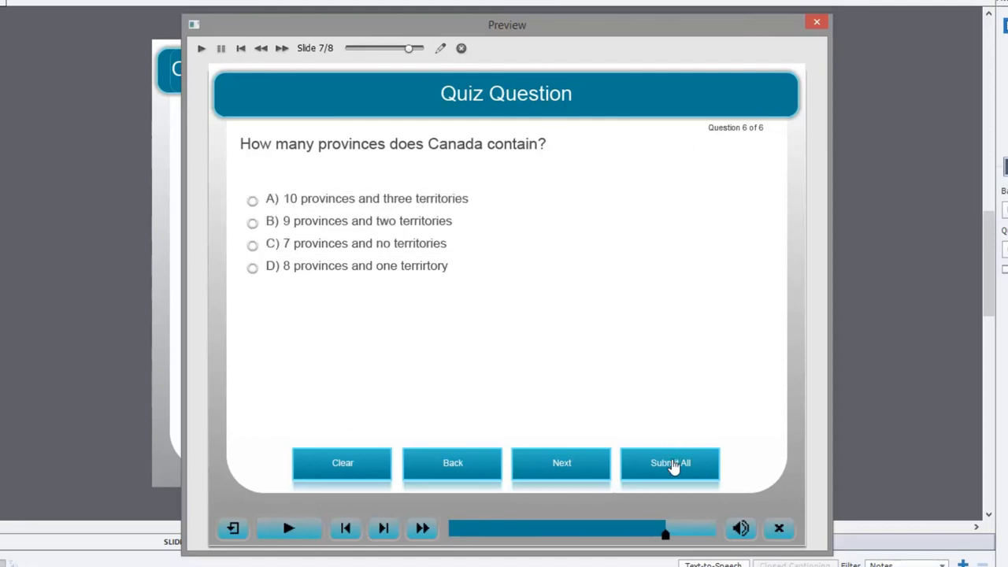
{"action": "left_click", "coordinate": [671, 464]}
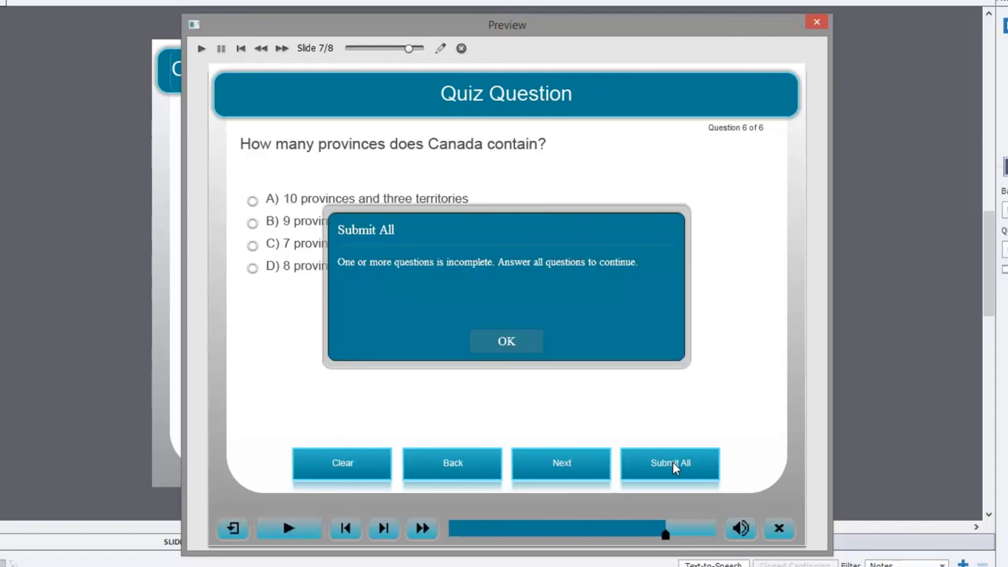
{"action": "mouse_move", "coordinate": [408, 256]}
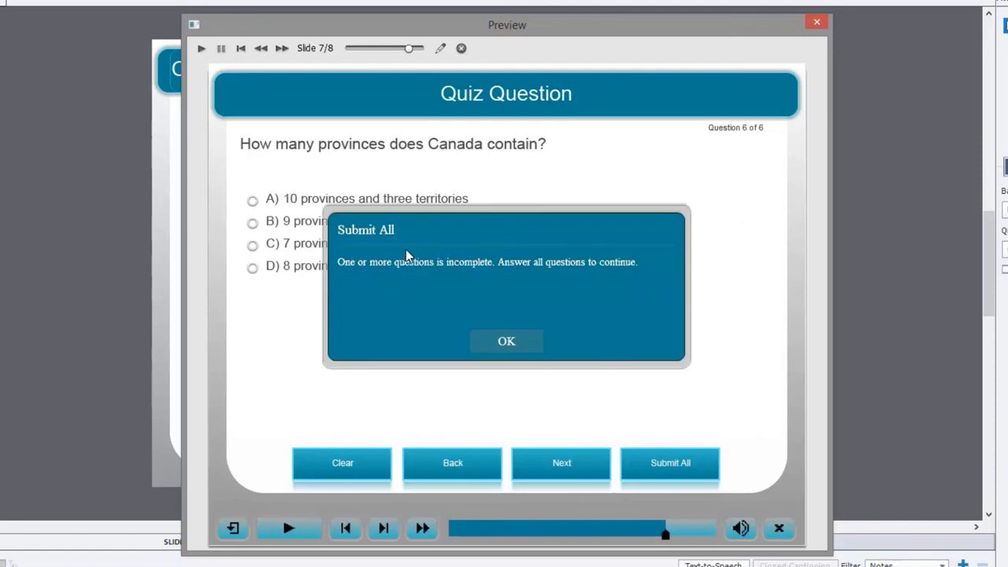
{"action": "mouse_move", "coordinate": [504, 271]}
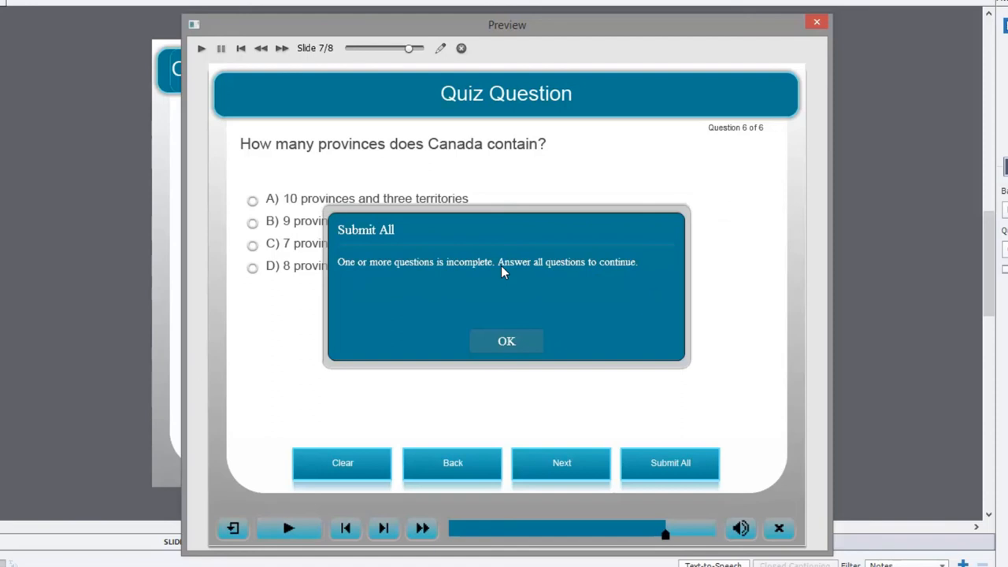
{"action": "mouse_move", "coordinate": [624, 271]}
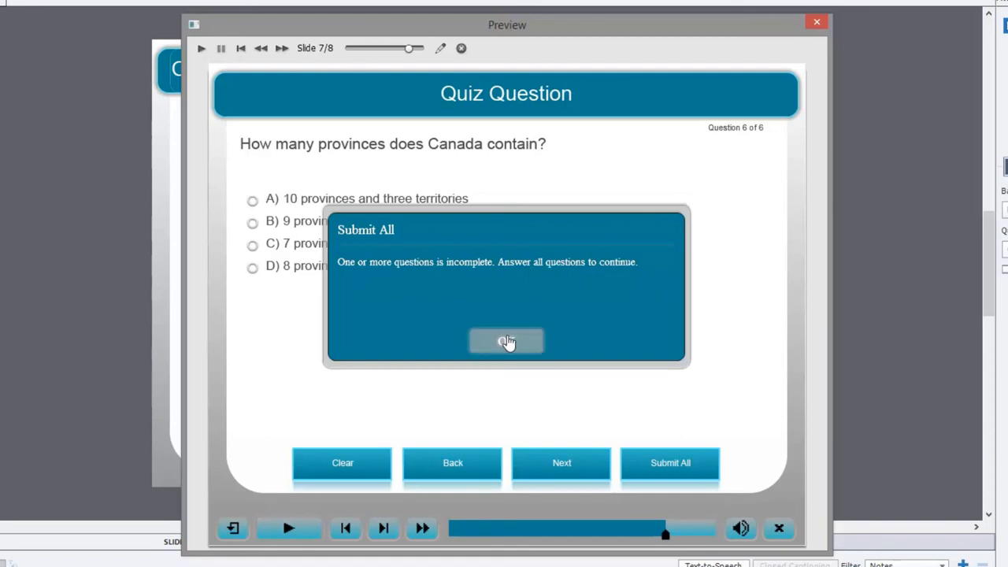
{"action": "left_click", "coordinate": [508, 340]}
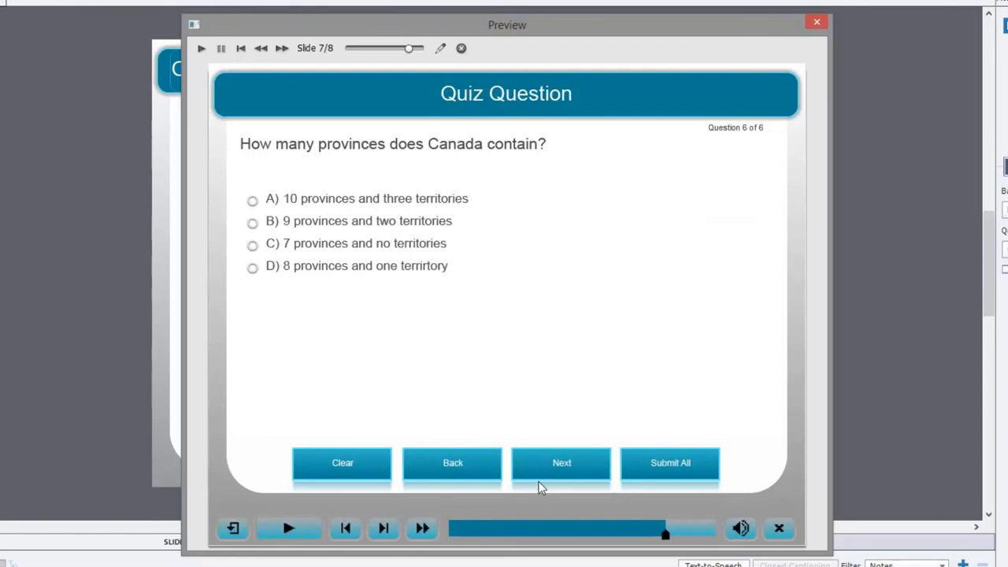
{"action": "mouse_move", "coordinate": [460, 469]}
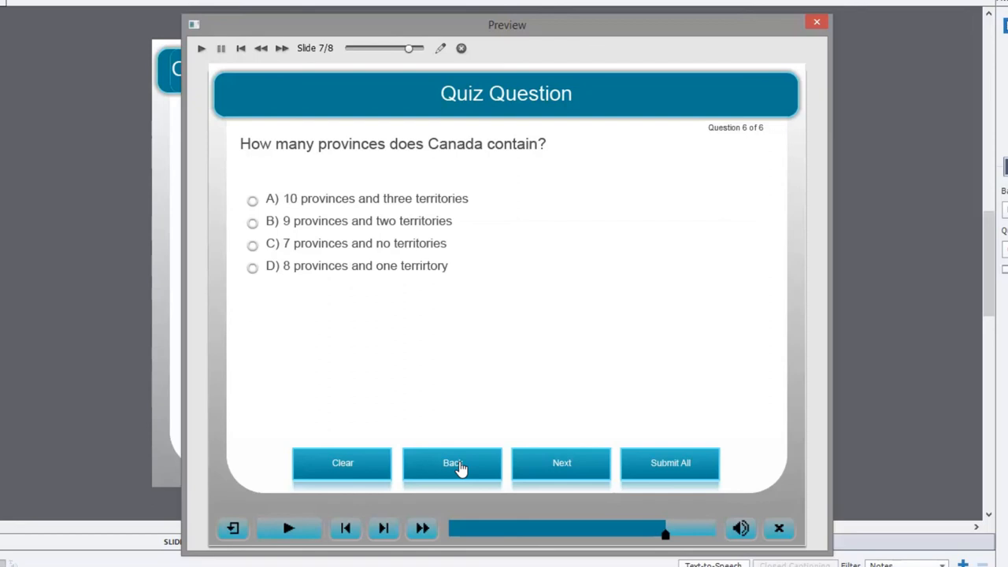
{"action": "mouse_move", "coordinate": [441, 474]}
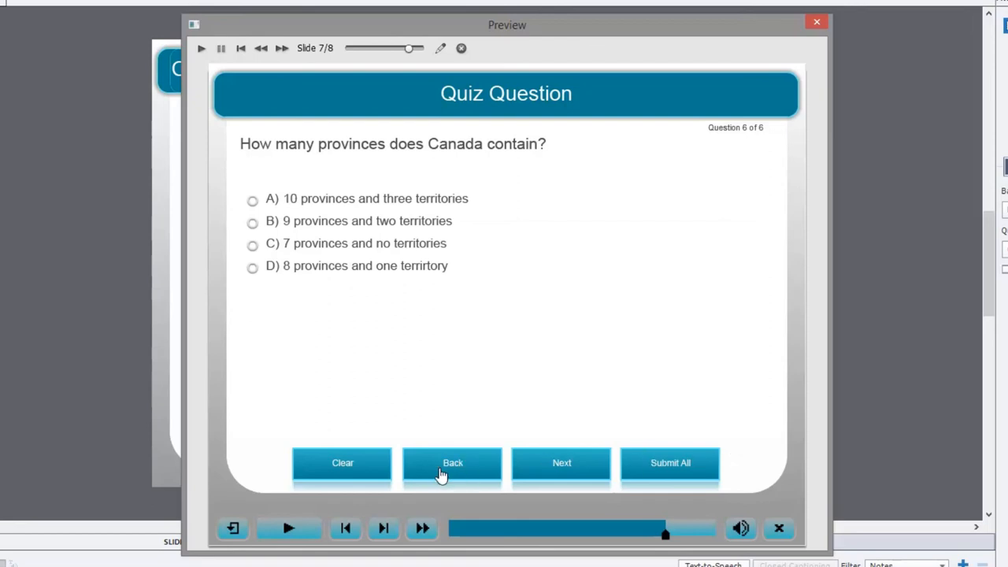
Go back to question 3 and change the head-of-state answer to Stephen Harper
{"action": "left_click", "coordinate": [452, 464]}
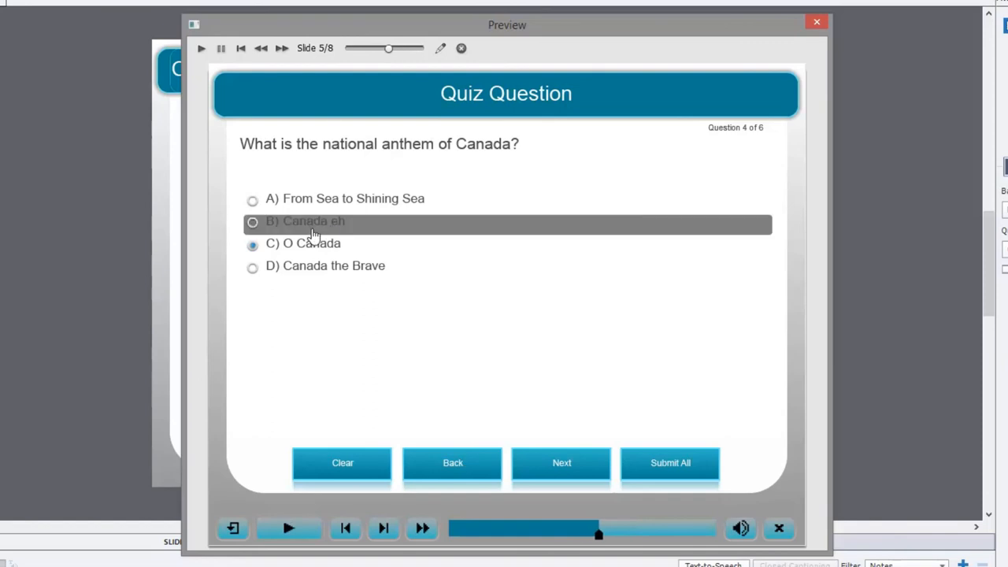
{"action": "left_click", "coordinate": [454, 463]}
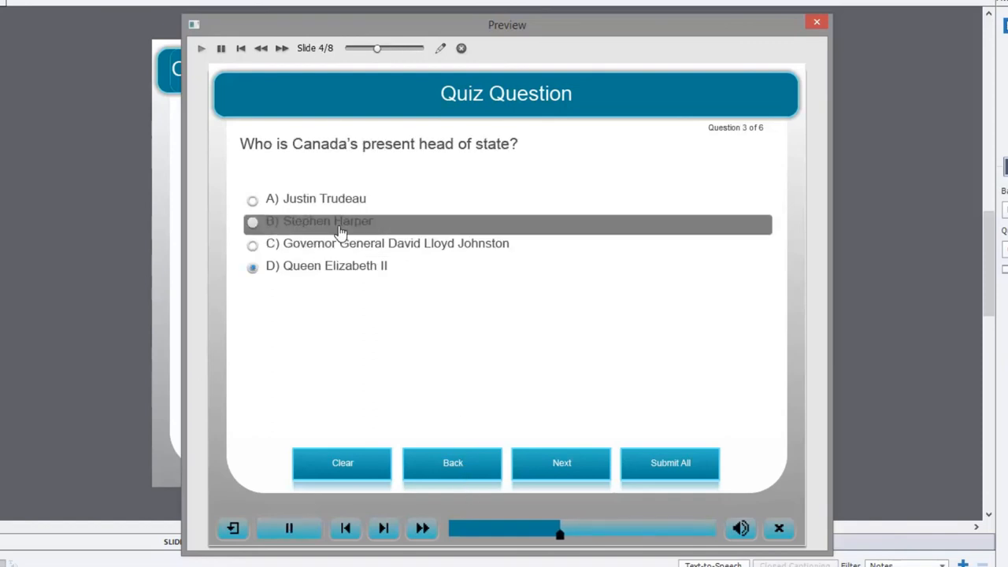
{"action": "left_click", "coordinate": [253, 220]}
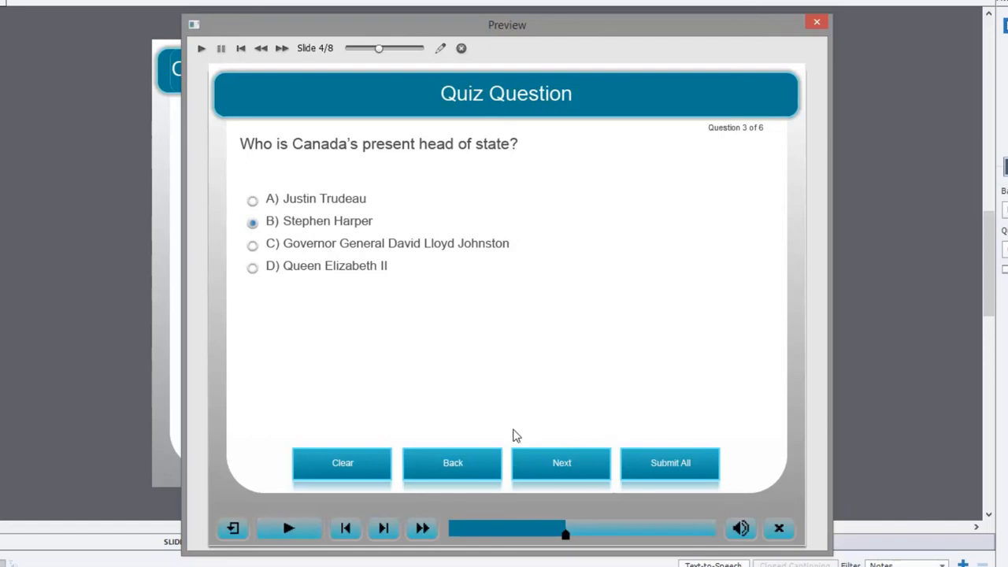
{"action": "mouse_move", "coordinate": [464, 463]}
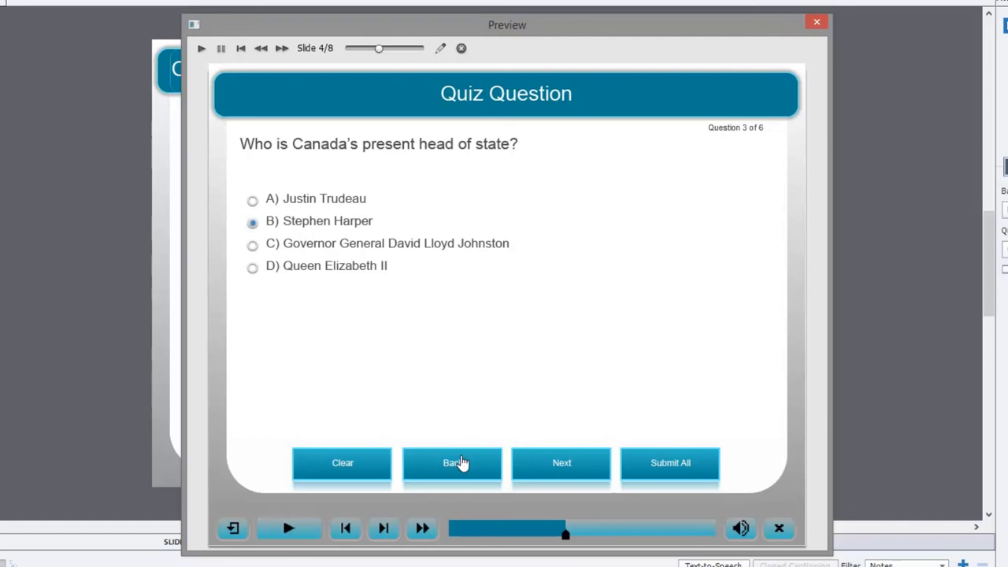
{"action": "mouse_move", "coordinate": [562, 470]}
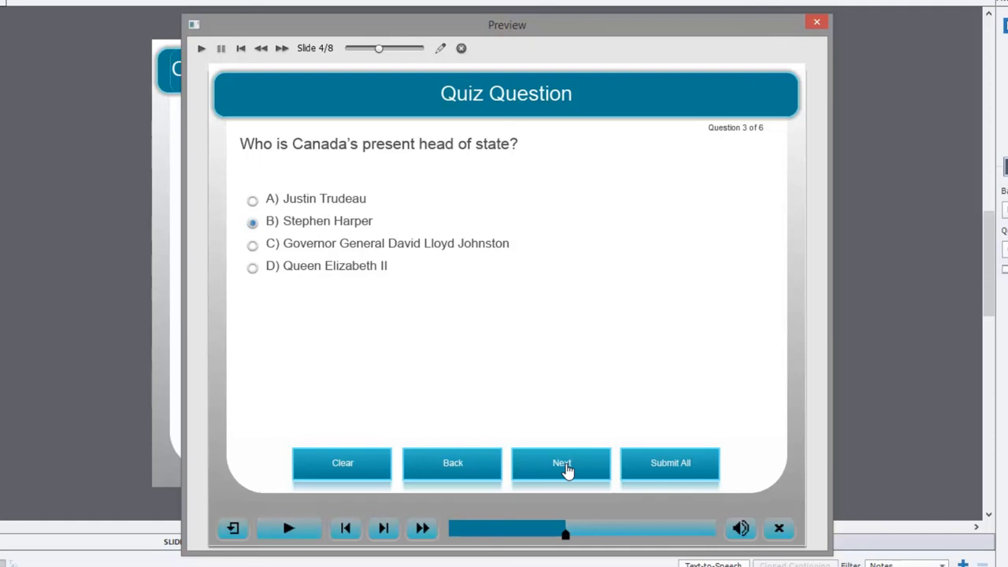
Advance to question 6 and answer 10 provinces and three territories
{"action": "left_click", "coordinate": [561, 463]}
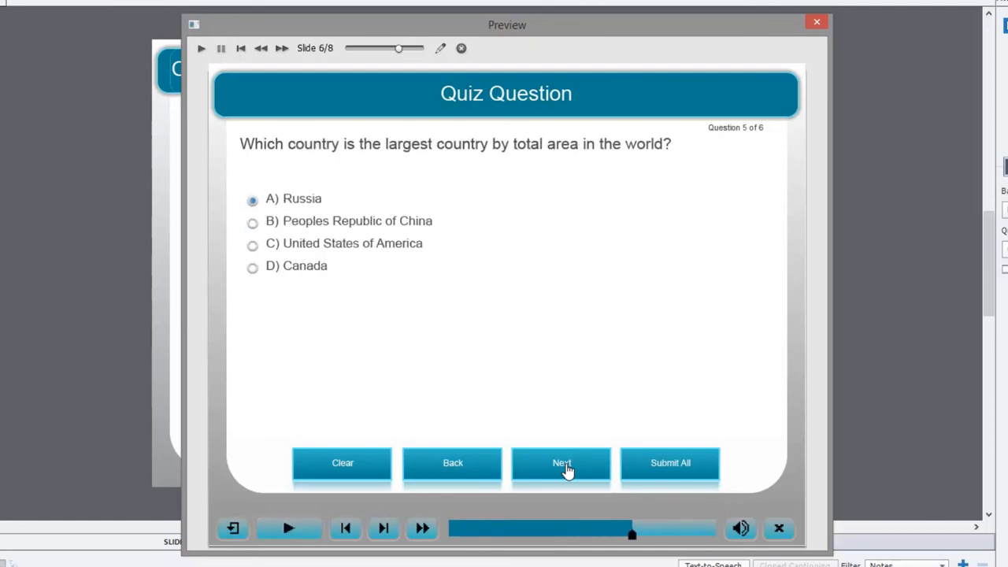
{"action": "left_click", "coordinate": [561, 463]}
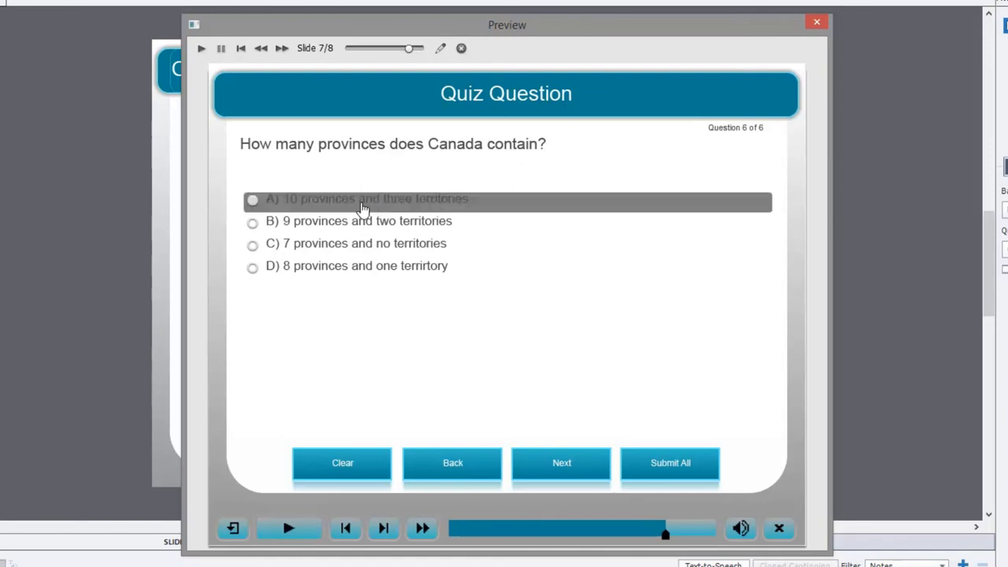
{"action": "left_click", "coordinate": [252, 199]}
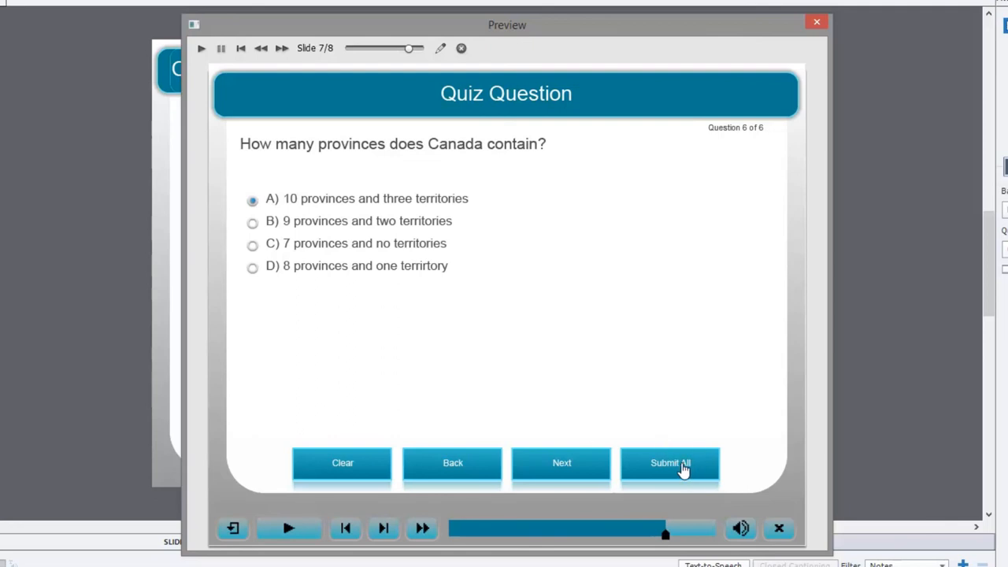
Submit All Answers to reach the Quiz Results slide showing 40 of 60, 67% accuracy
{"action": "left_click", "coordinate": [671, 463]}
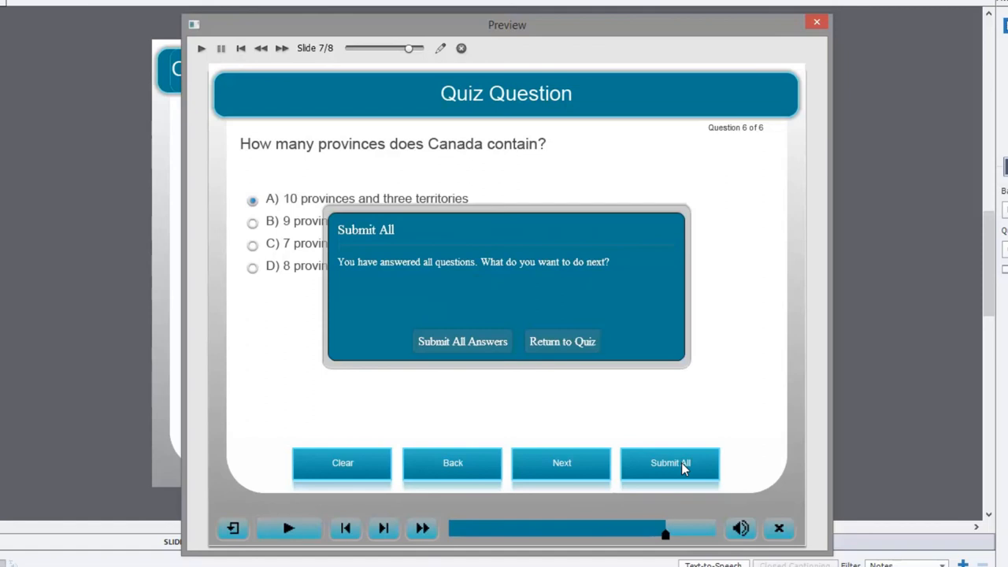
{"action": "mouse_move", "coordinate": [417, 265]}
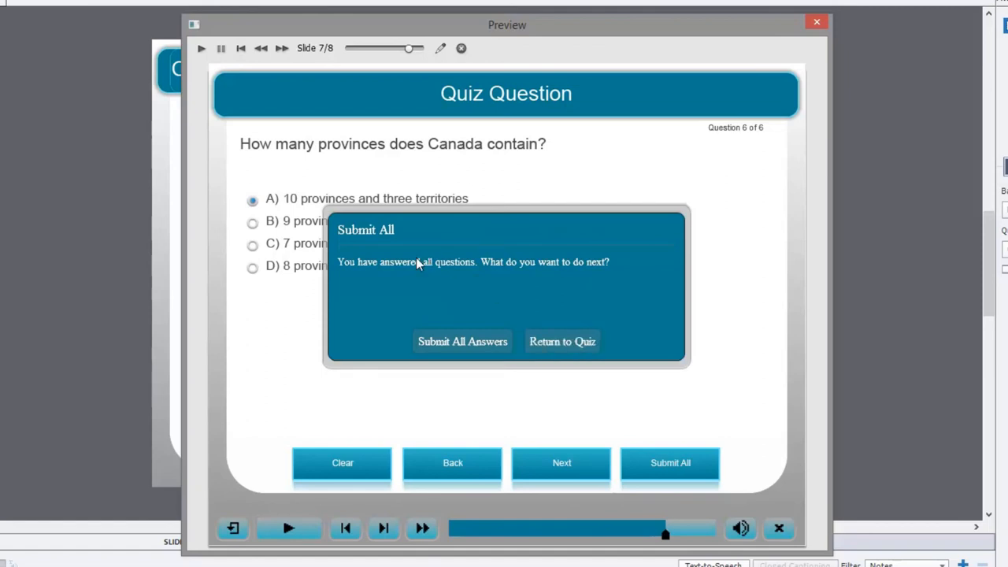
{"action": "mouse_move", "coordinate": [470, 267]}
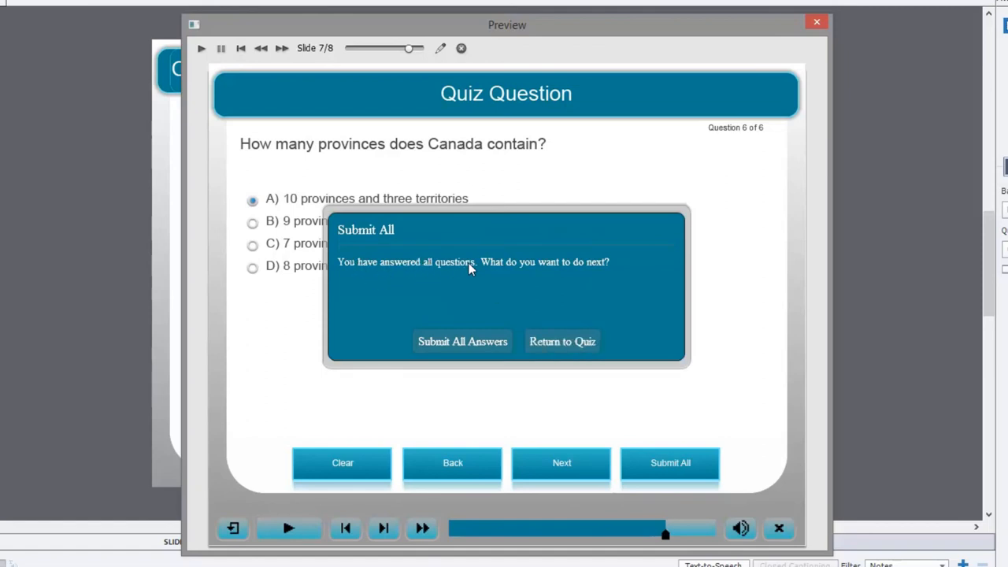
{"action": "mouse_move", "coordinate": [535, 268]}
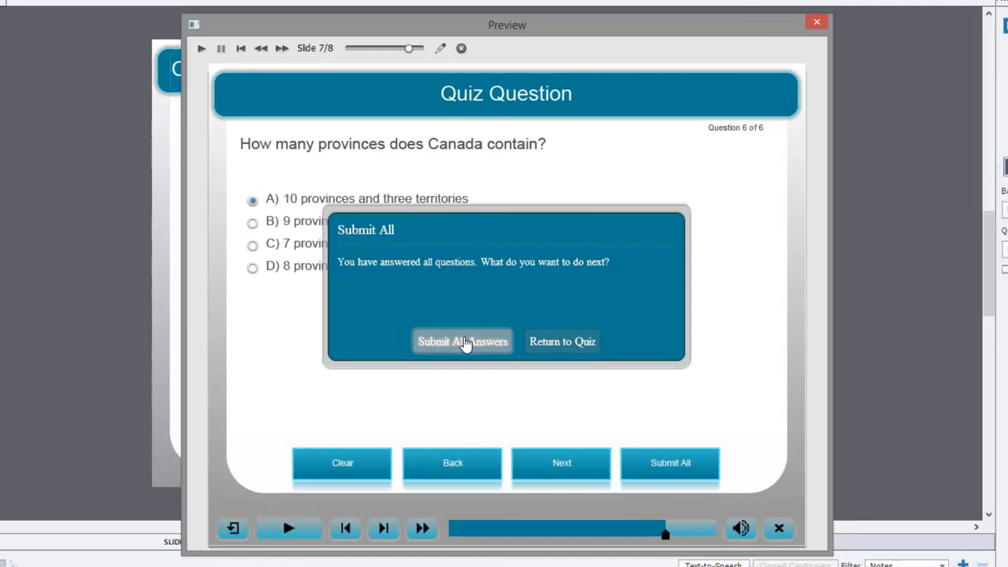
{"action": "mouse_move", "coordinate": [473, 339]}
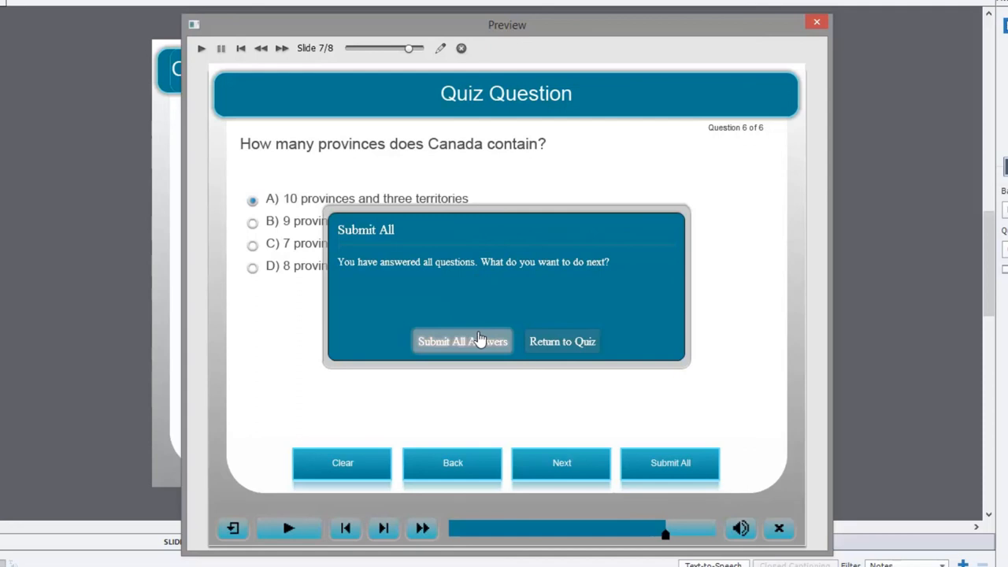
{"action": "mouse_move", "coordinate": [470, 350]}
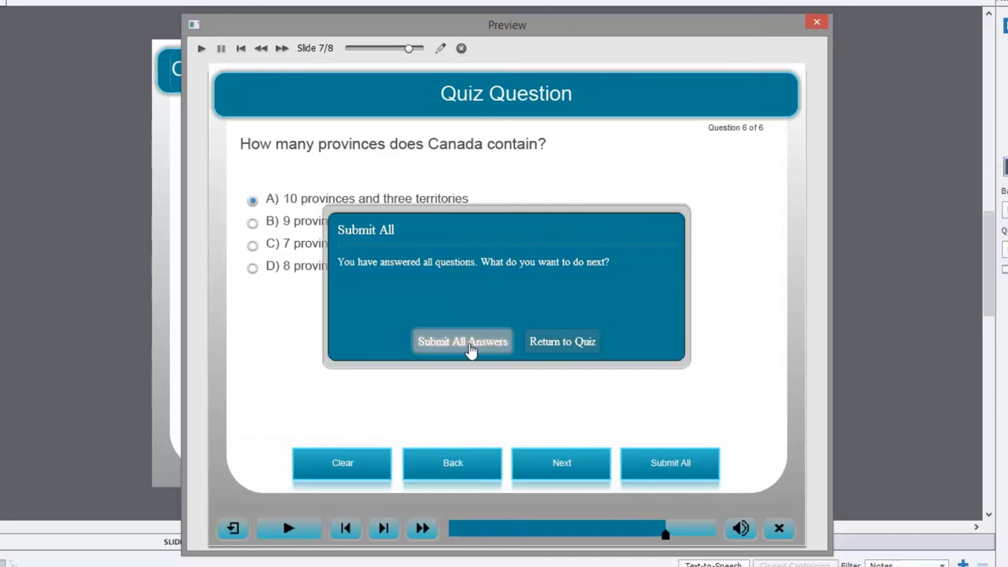
{"action": "mouse_move", "coordinate": [539, 365]}
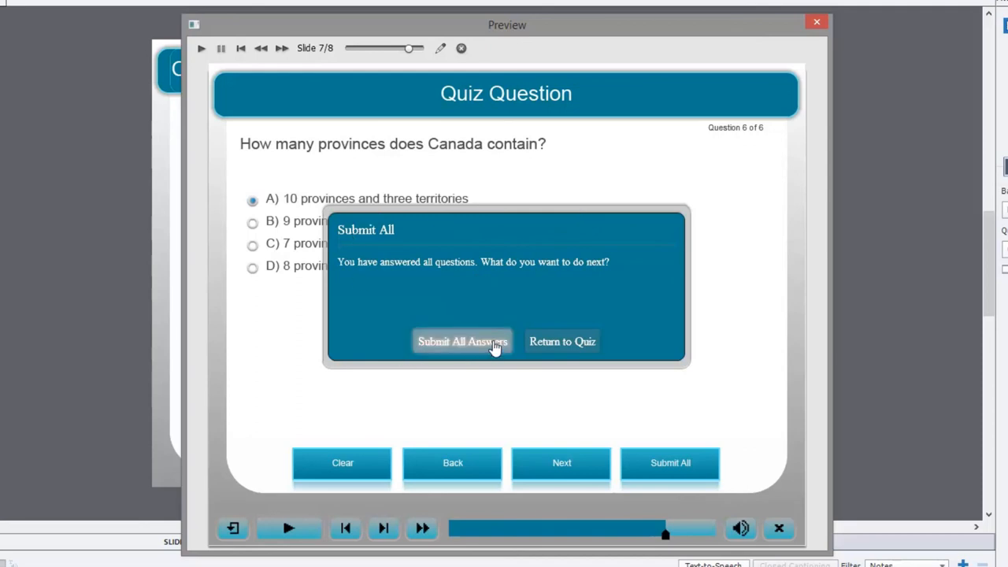
{"action": "mouse_move", "coordinate": [473, 347]}
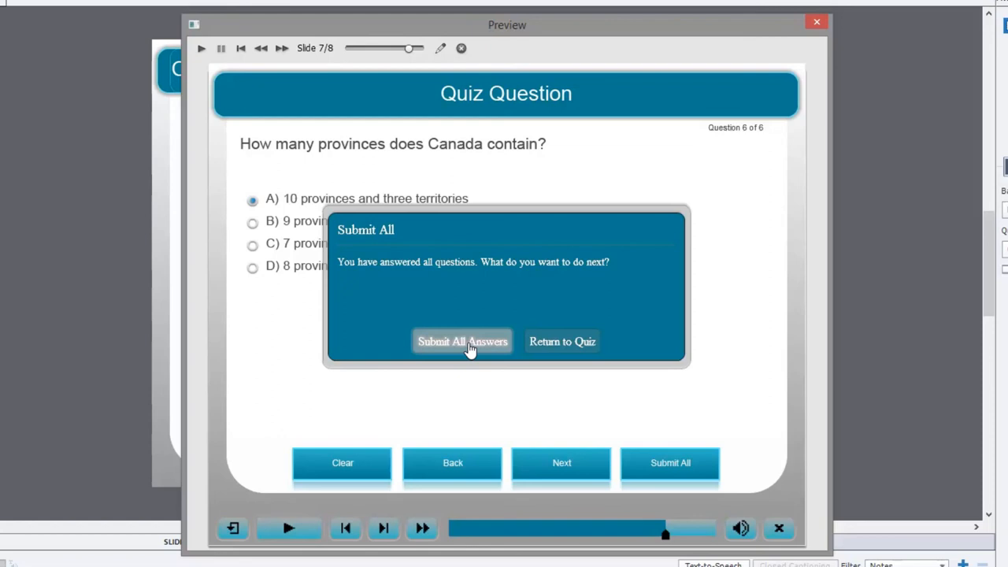
{"action": "left_click", "coordinate": [463, 340]}
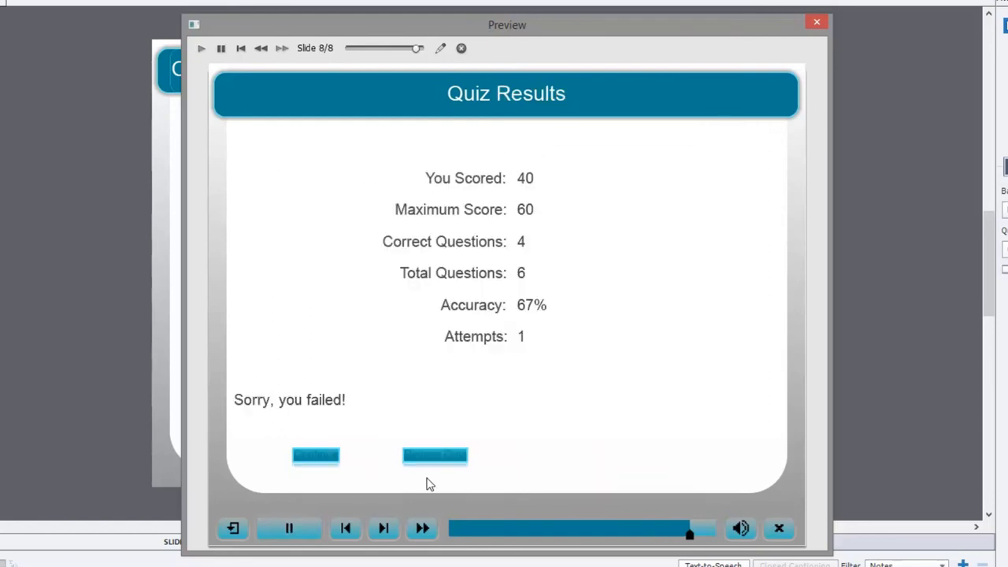
{"action": "left_click", "coordinate": [290, 529]}
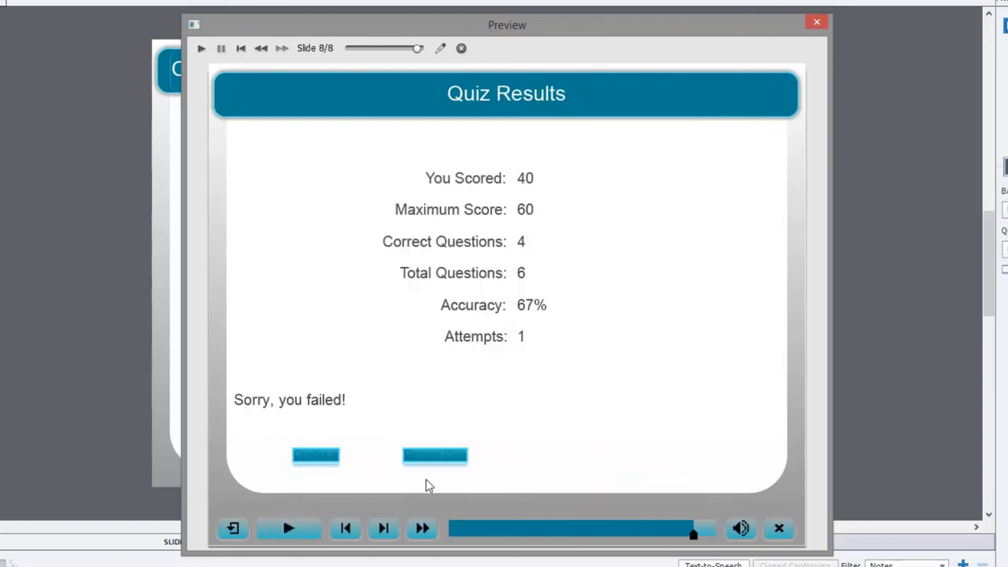